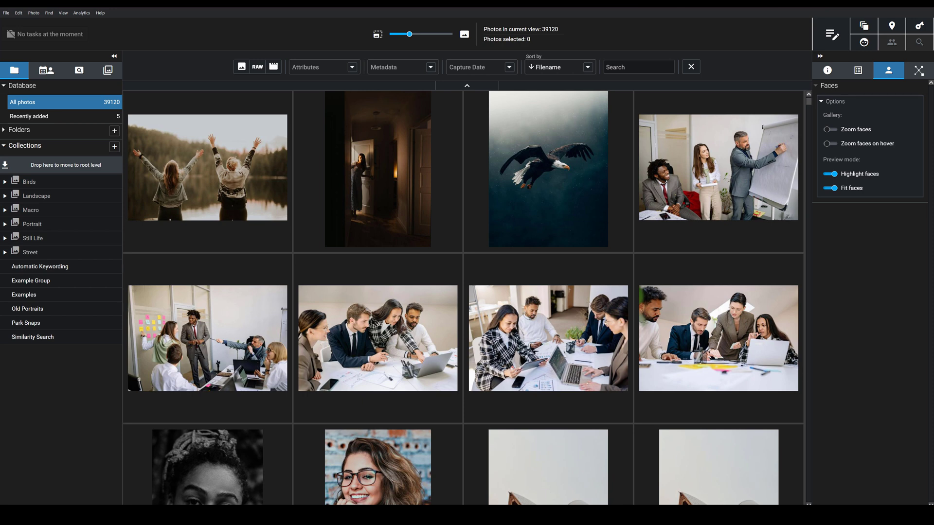
mouse_move(18, 137)
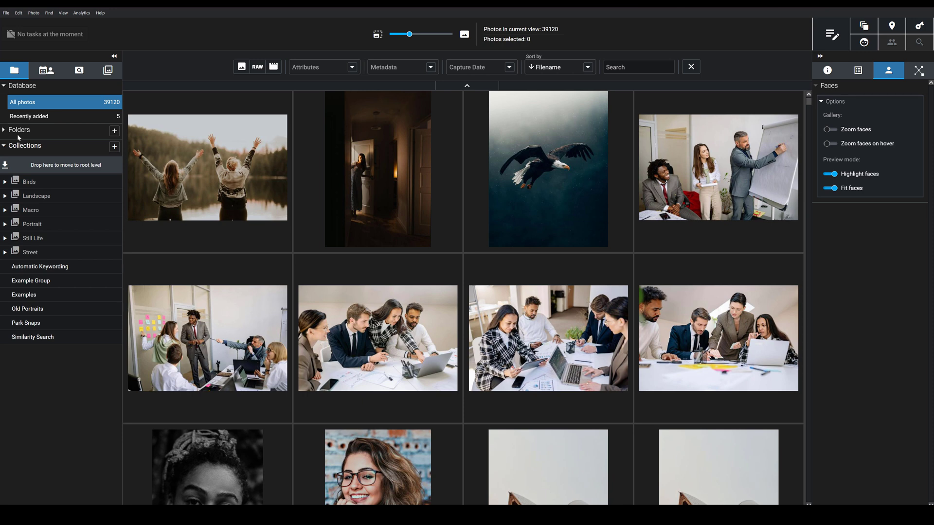
mouse_move(108, 70)
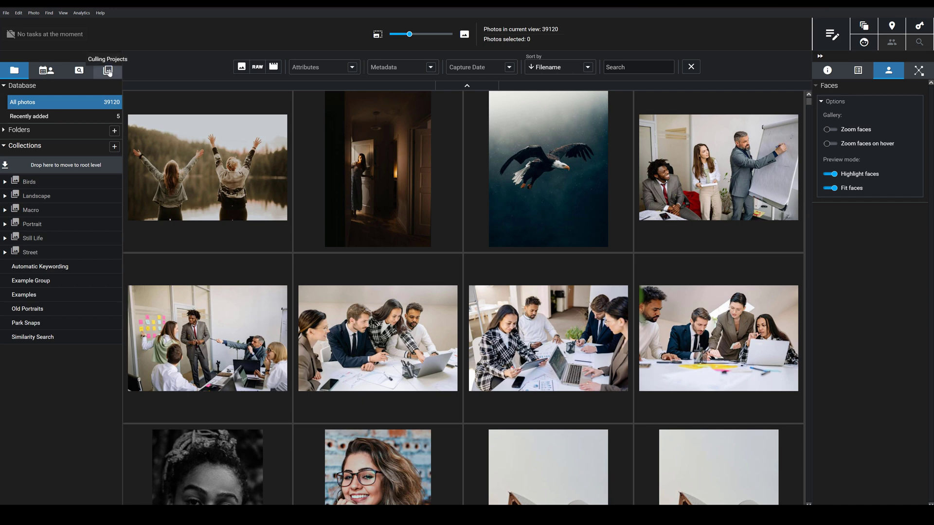
Step: Show the Culling Projects list and begin a new culling project with the Default profile
left_click(107, 71)
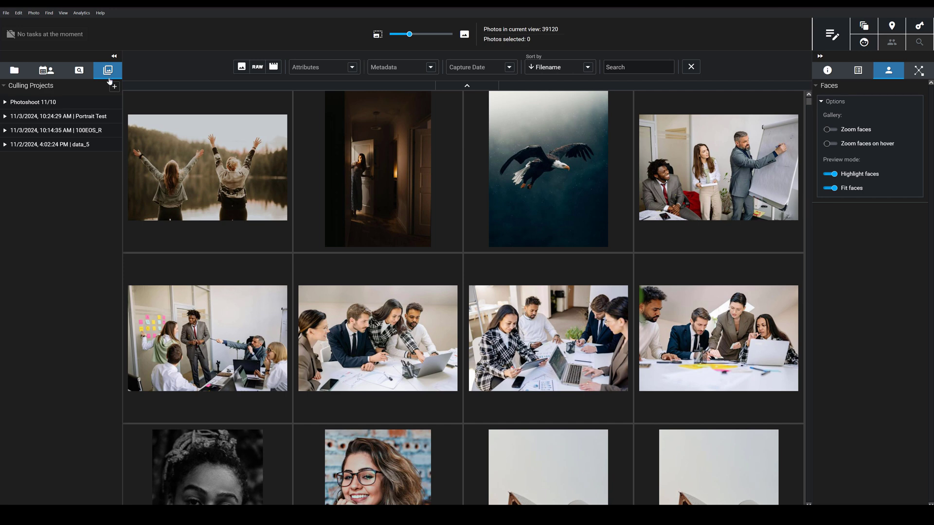
mouse_move(113, 87)
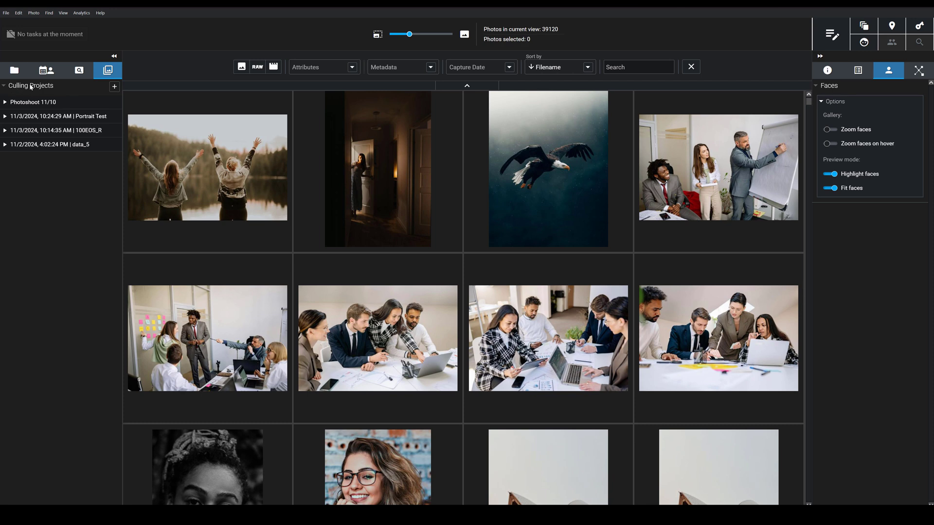
mouse_move(114, 87)
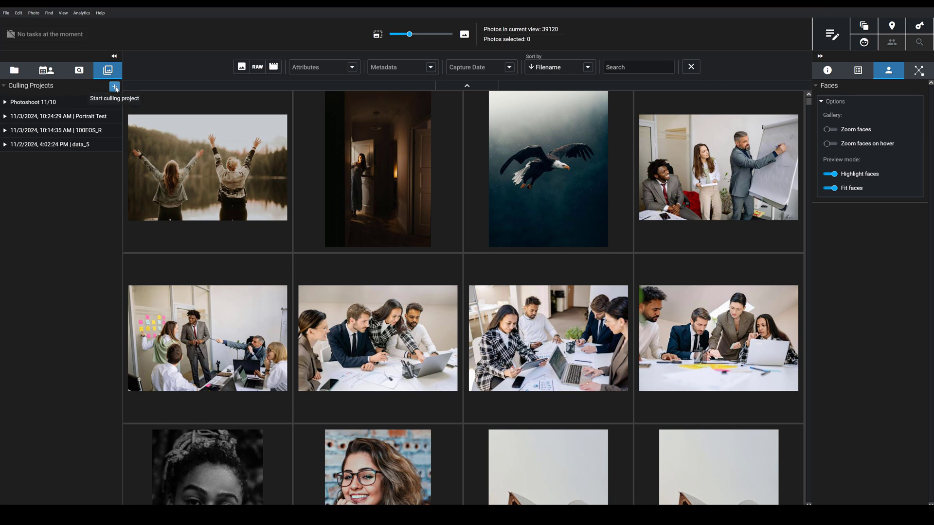
left_click(114, 86)
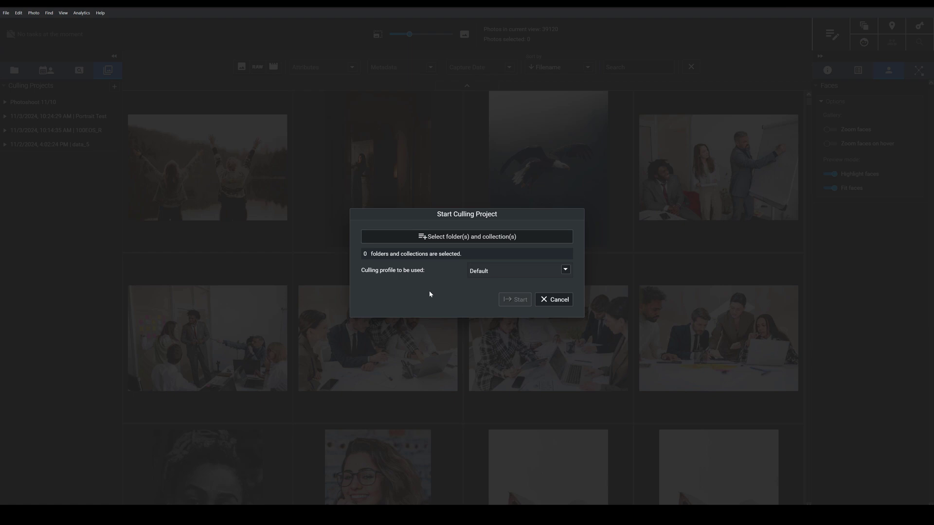
mouse_move(431, 292)
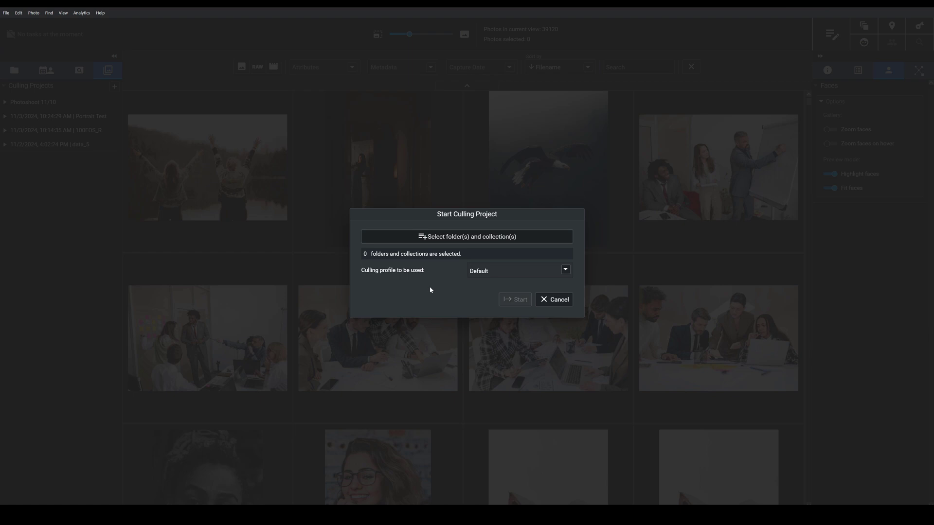
mouse_move(444, 245)
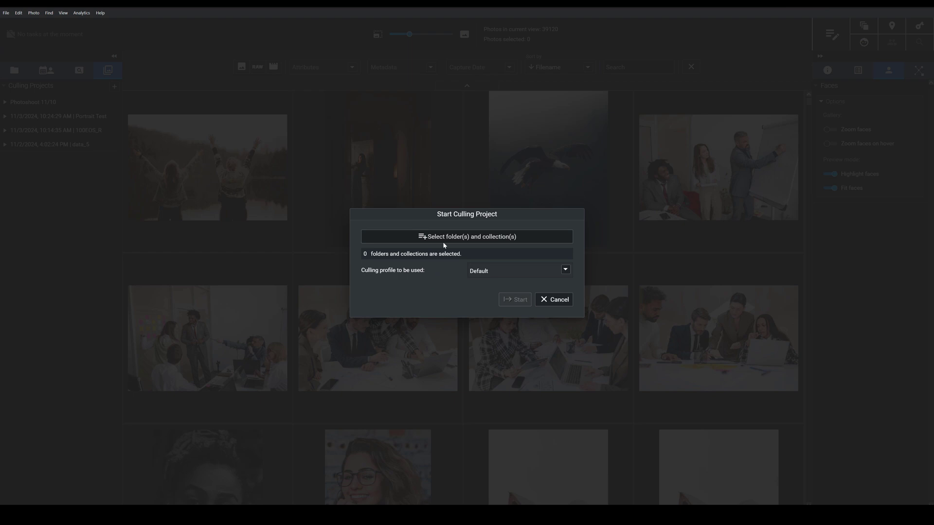
Step: Choose the CouplePhotoShooting folder as the source for the new culling project
left_click(467, 236)
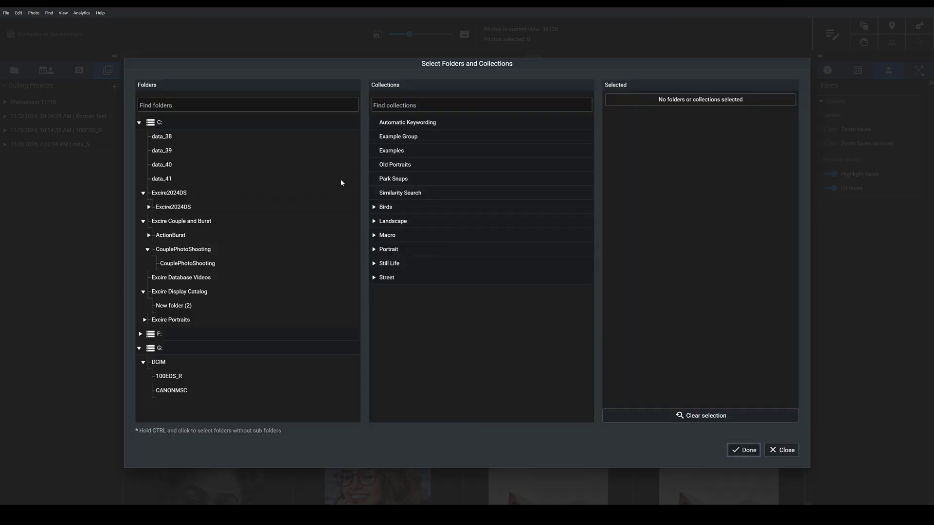
left_click(173, 207)
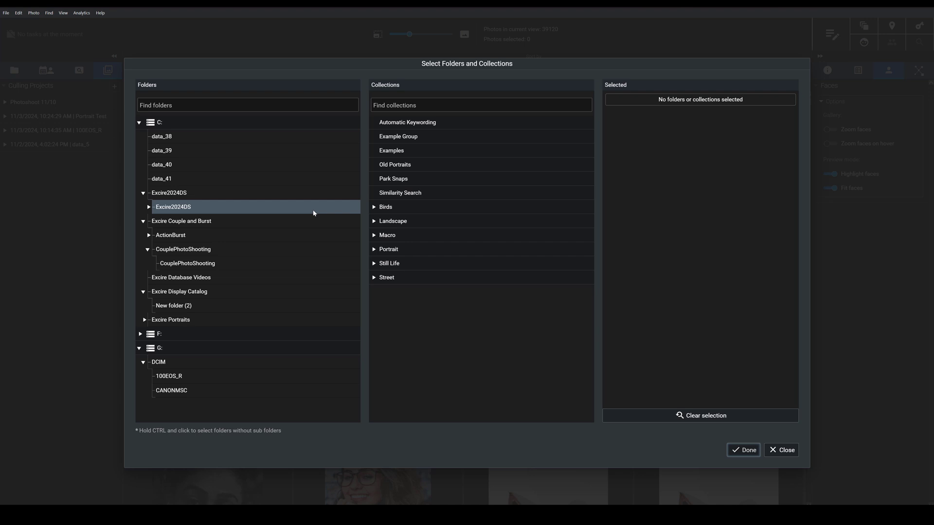
mouse_move(311, 213)
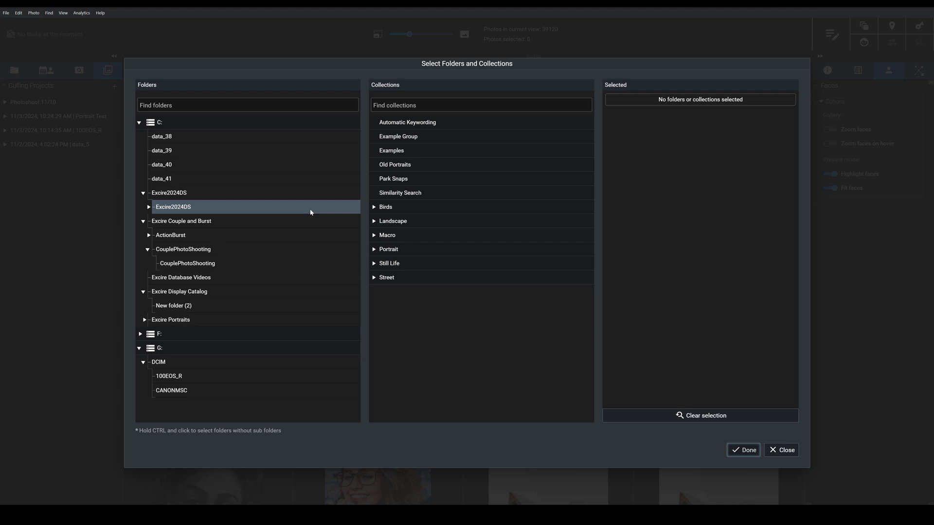
mouse_move(255, 221)
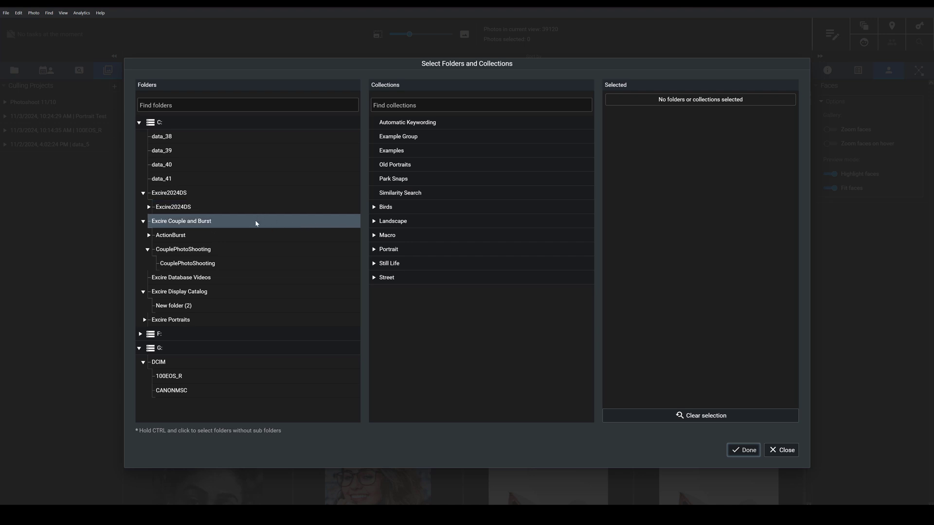
left_click(187, 264)
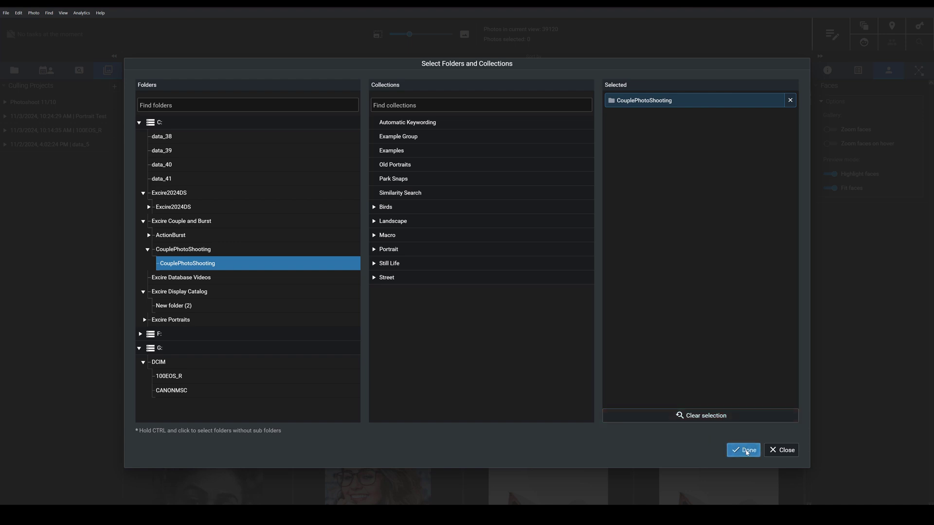
left_click(743, 450)
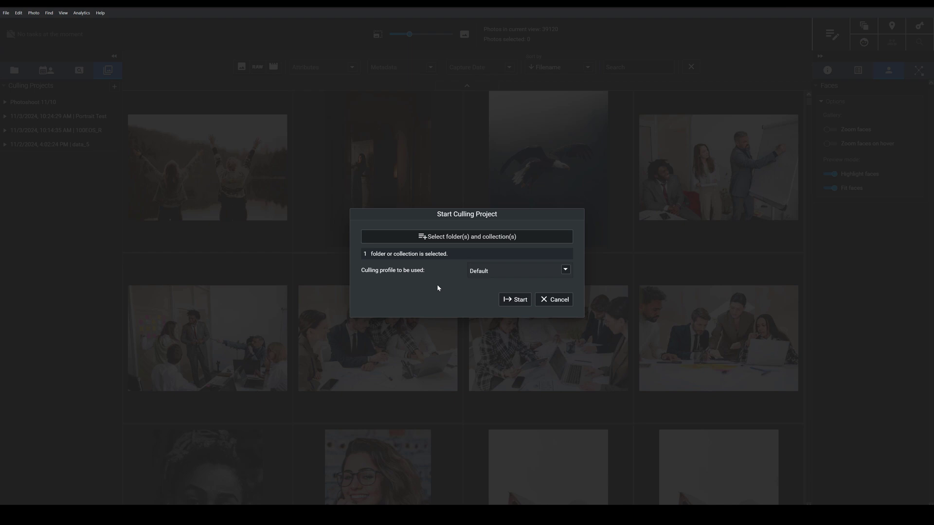
mouse_move(541, 275)
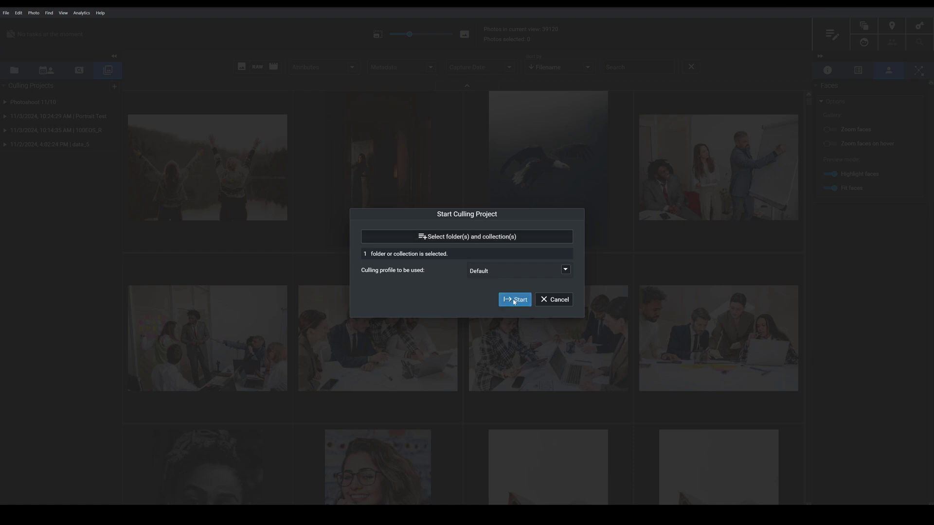
Step: Launch the culling project and review its People groups, Person 1 and Person 2
left_click(513, 299)
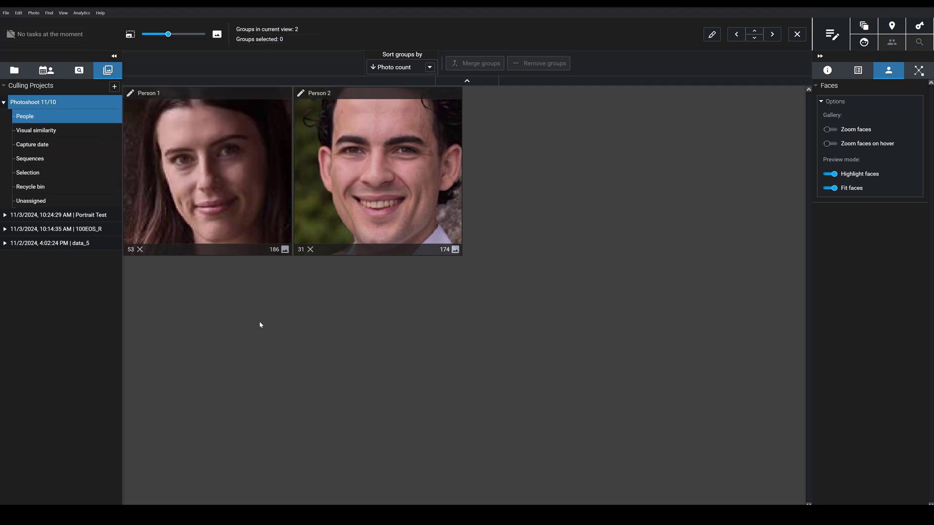
mouse_move(233, 298)
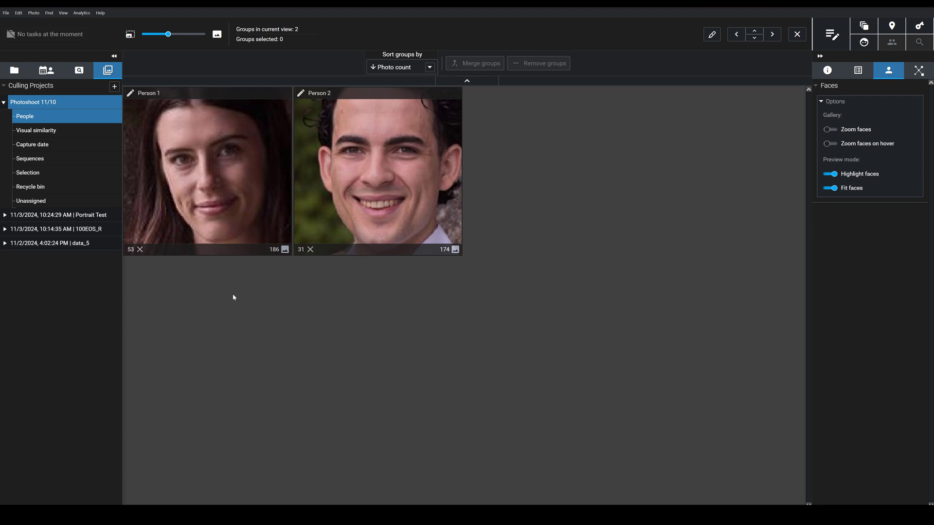
left_click(25, 116)
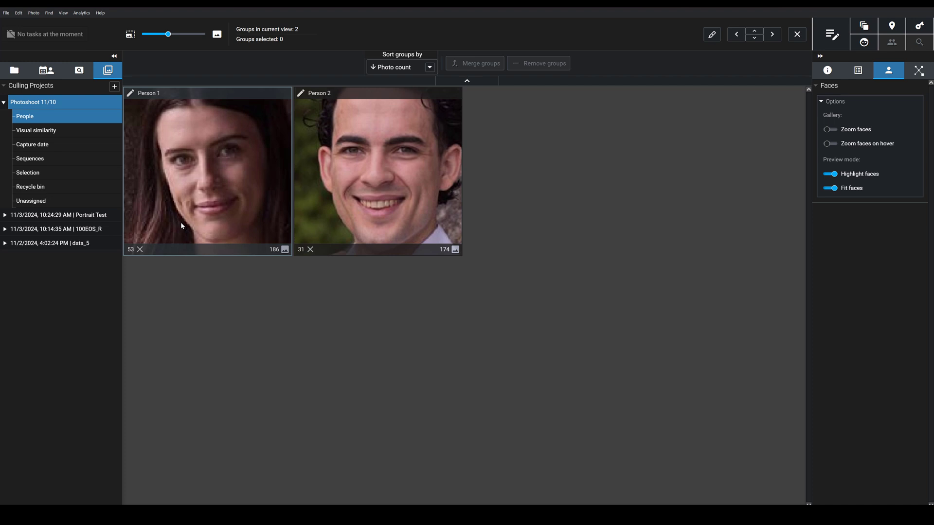
mouse_move(199, 210)
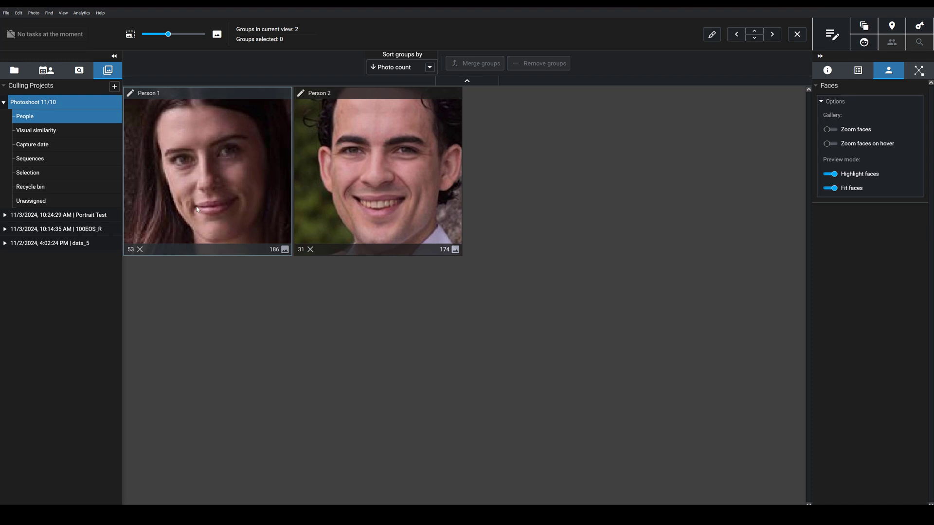
mouse_move(317, 348)
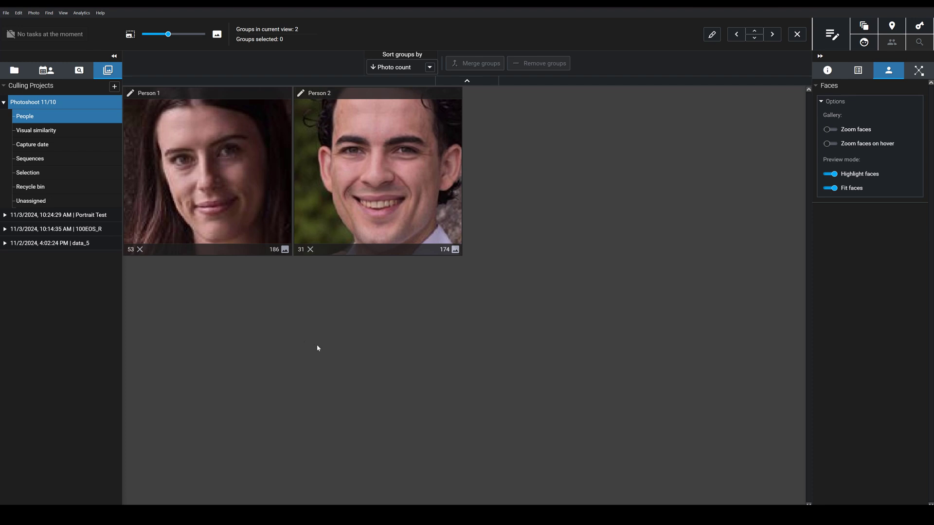
mouse_move(329, 358)
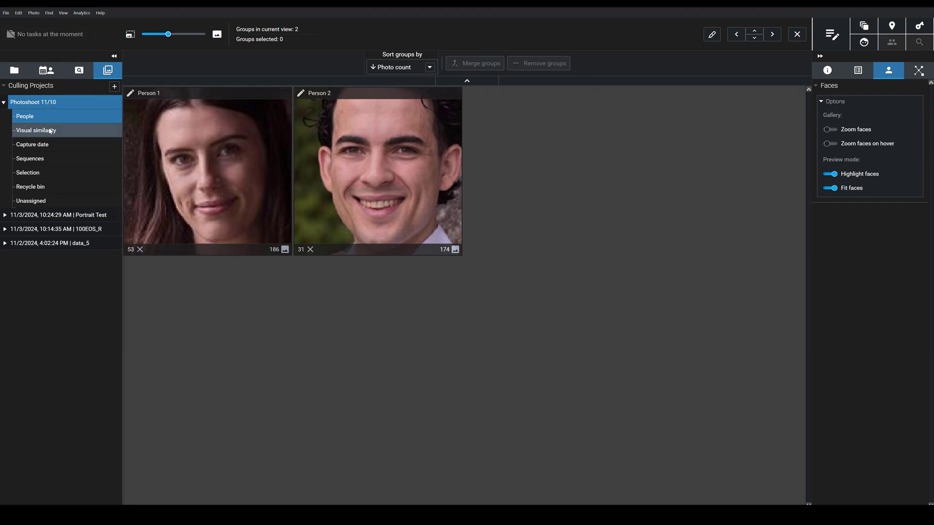
Step: View Photoshoot 11/10 grouped by visual similarity and browse down to the 34-photo Group 6
left_click(36, 130)
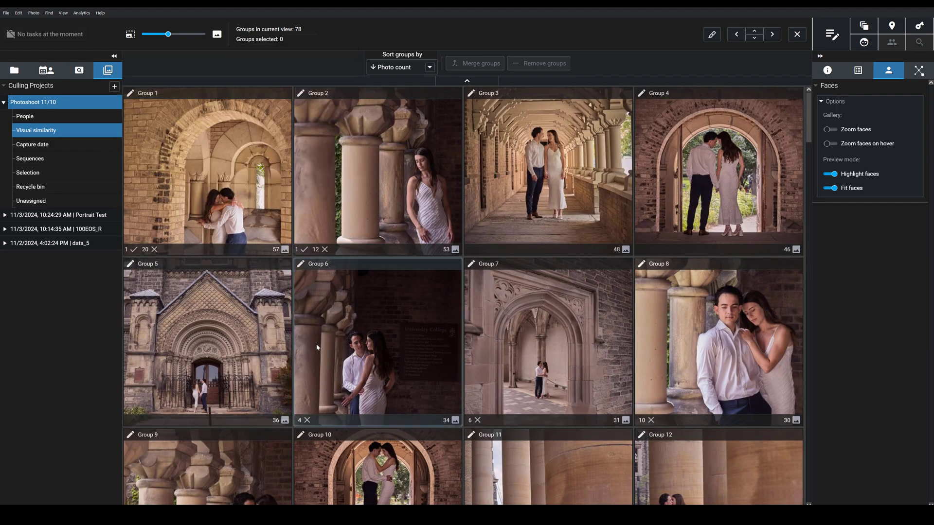
scroll("down", 3)
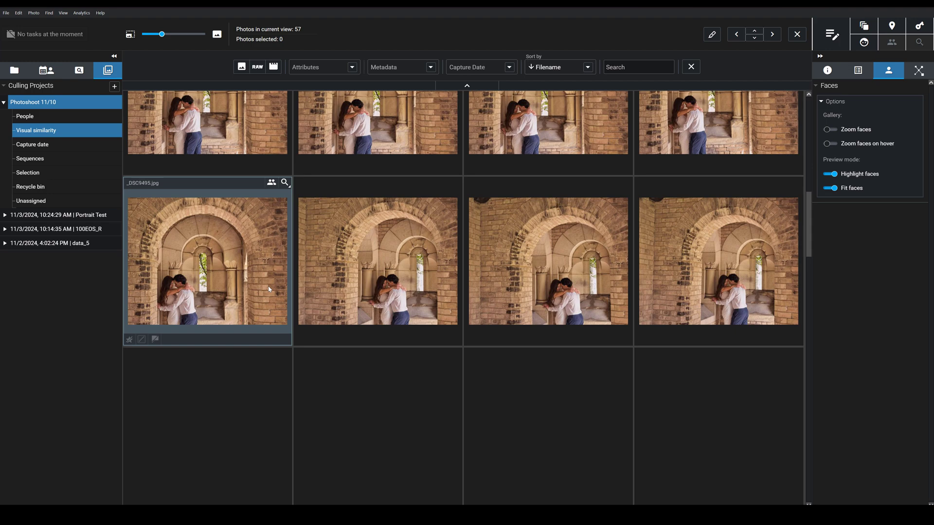
scroll("down", 3)
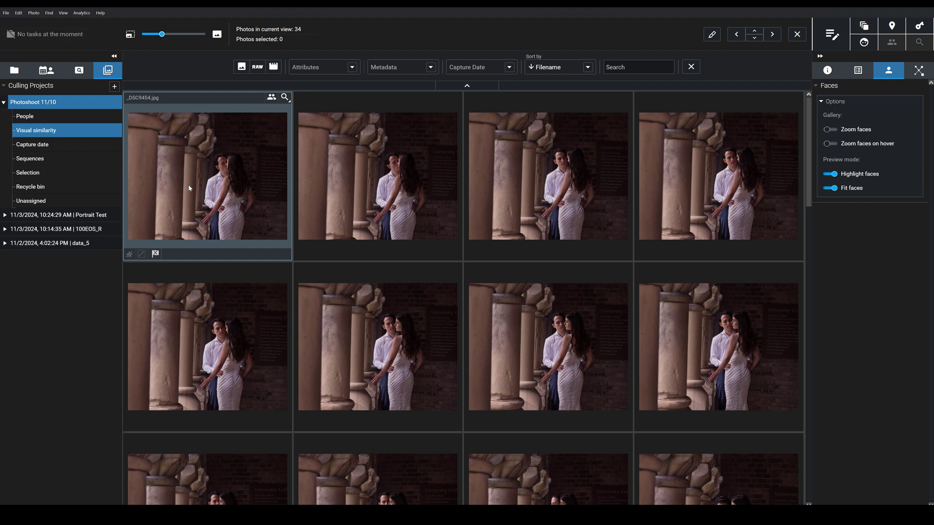
mouse_move(193, 184)
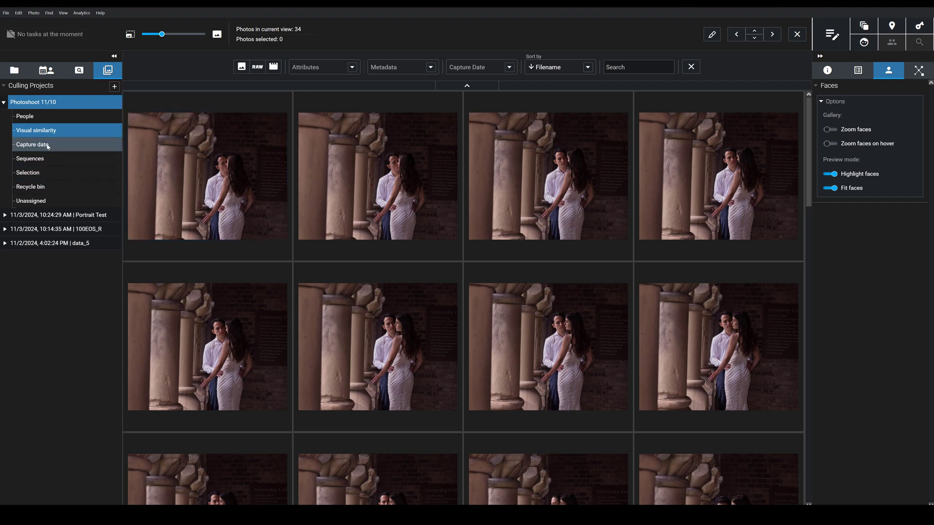
Step: View the photos grouped by capture date, then as 11 sequences, dismissing smart selection
left_click(32, 144)
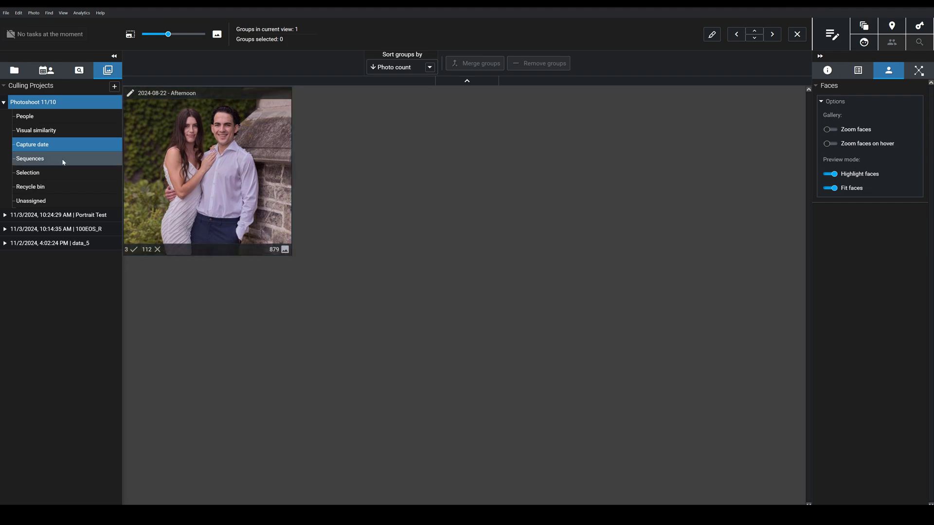
left_click(30, 159)
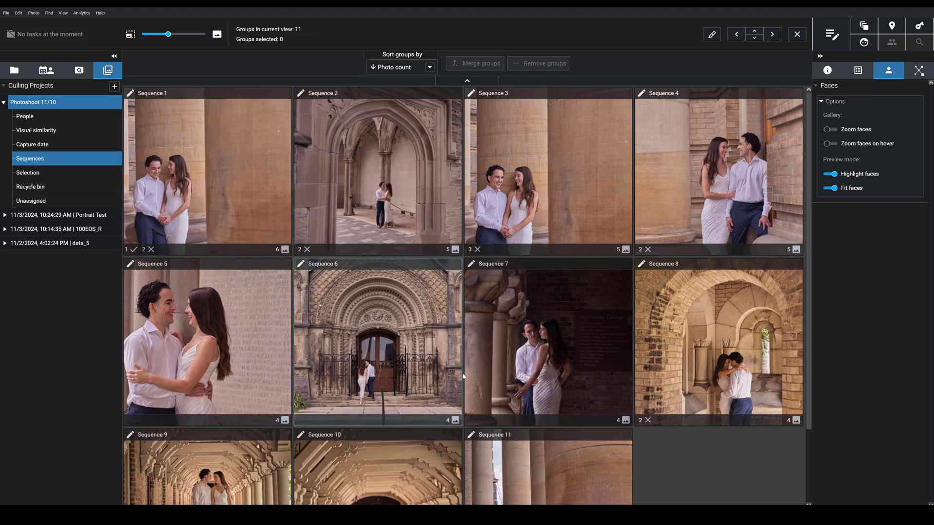
mouse_move(358, 310)
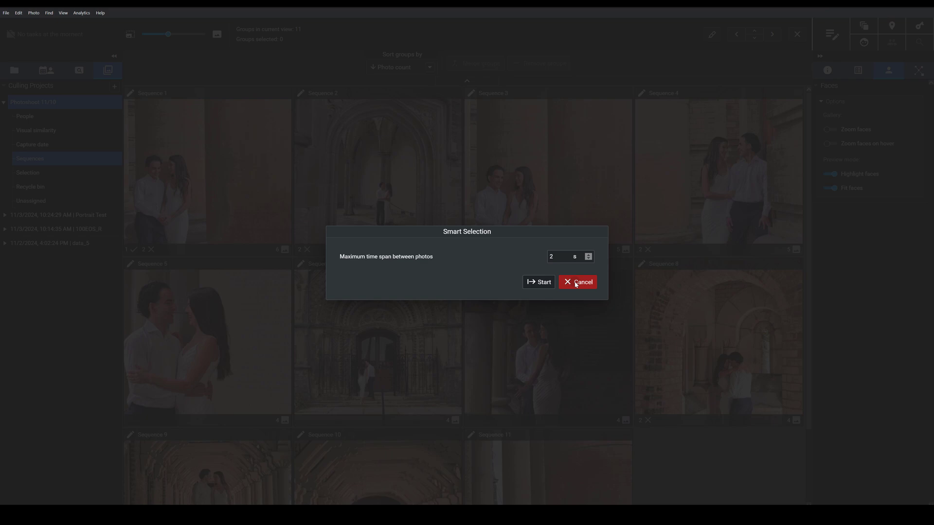
left_click(577, 282)
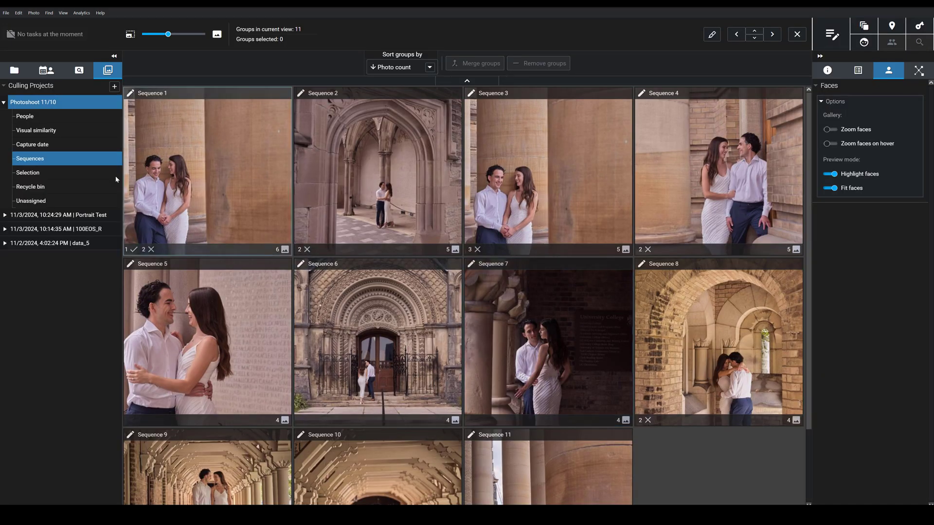
Step: Review the three photos in Selection, then show the empty Unassigned category
left_click(27, 173)
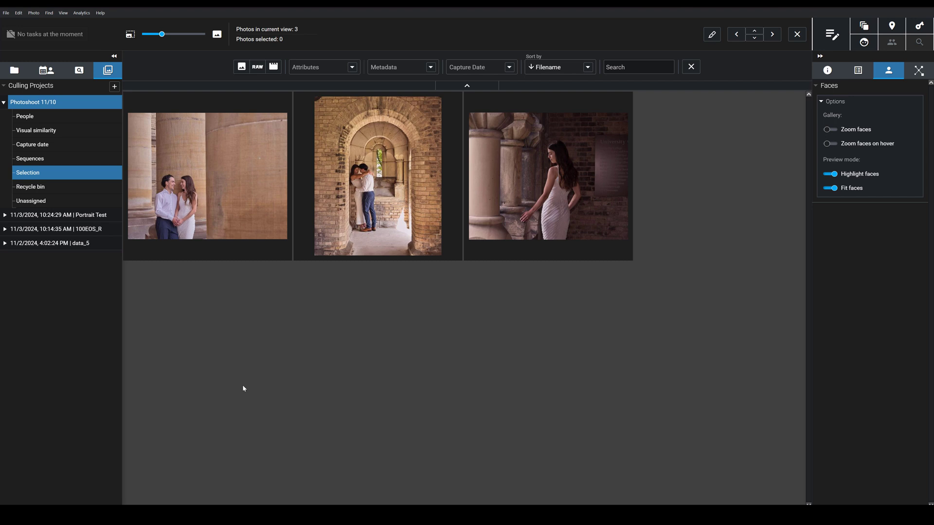
mouse_move(375, 372)
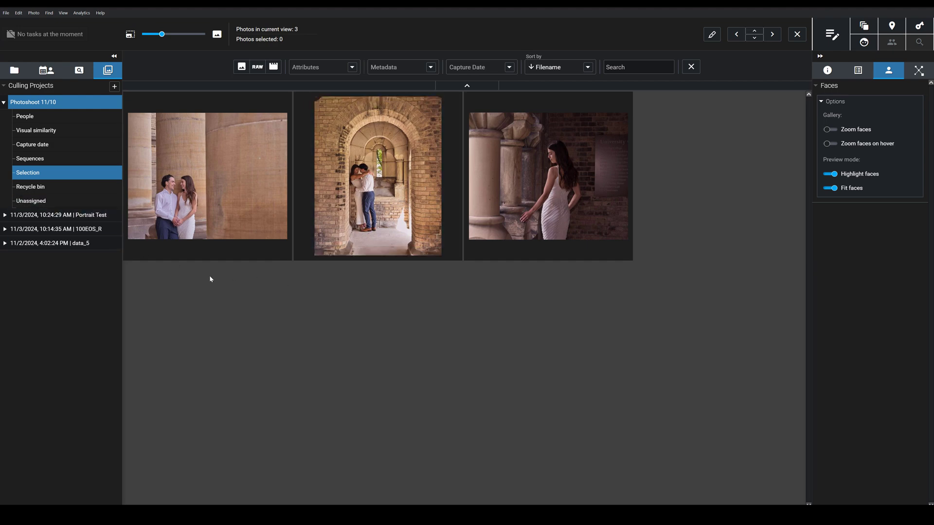
left_click(31, 201)
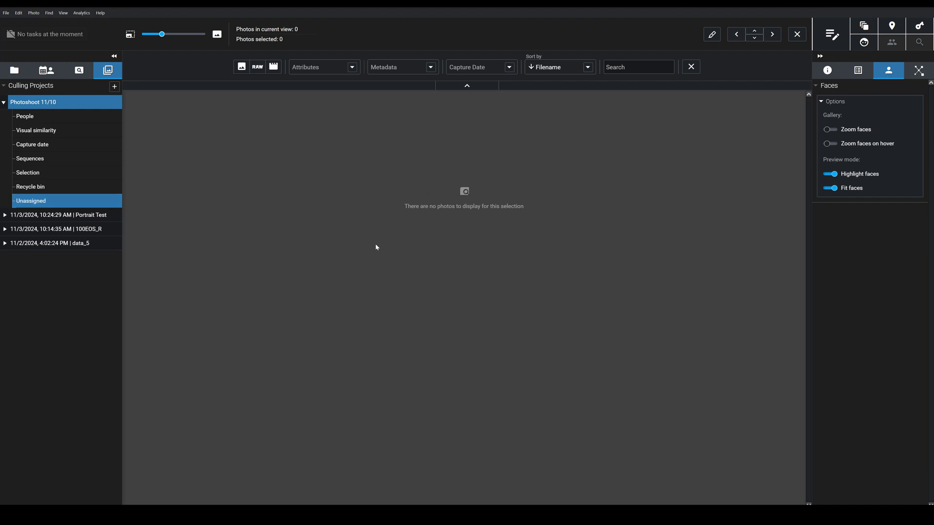
mouse_move(52, 189)
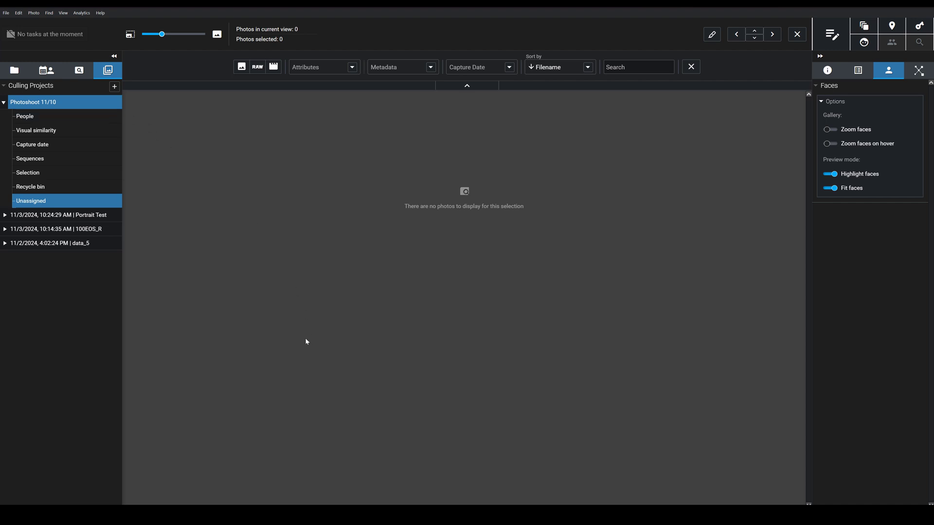
mouse_move(302, 229)
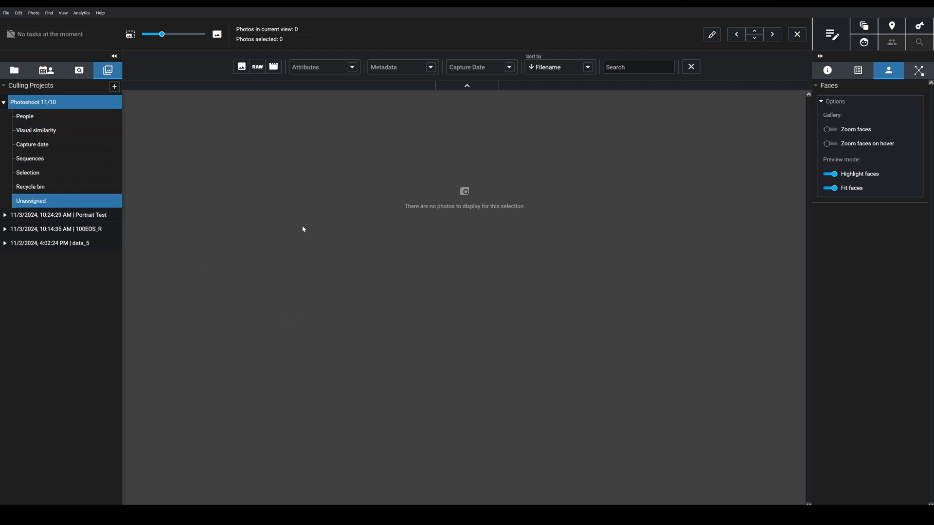
mouse_move(32, 200)
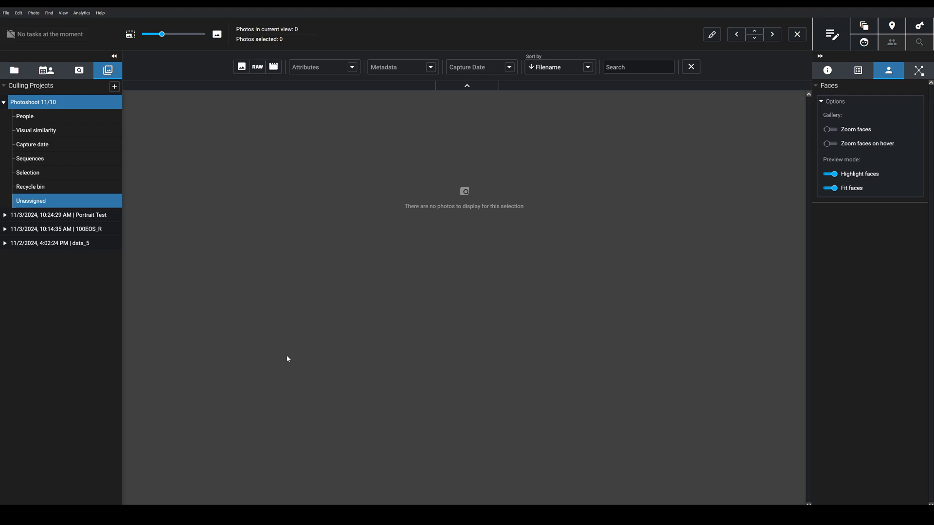
Step: Accept the woman-by-columns photo in Group 2 and two corridor photos in Group 3, bringing Selection to six
left_click(36, 131)
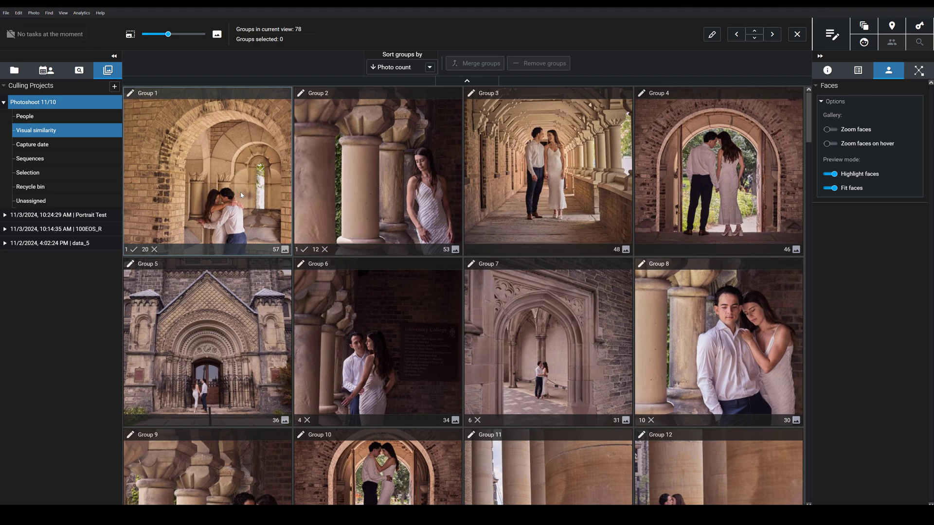
mouse_move(242, 195)
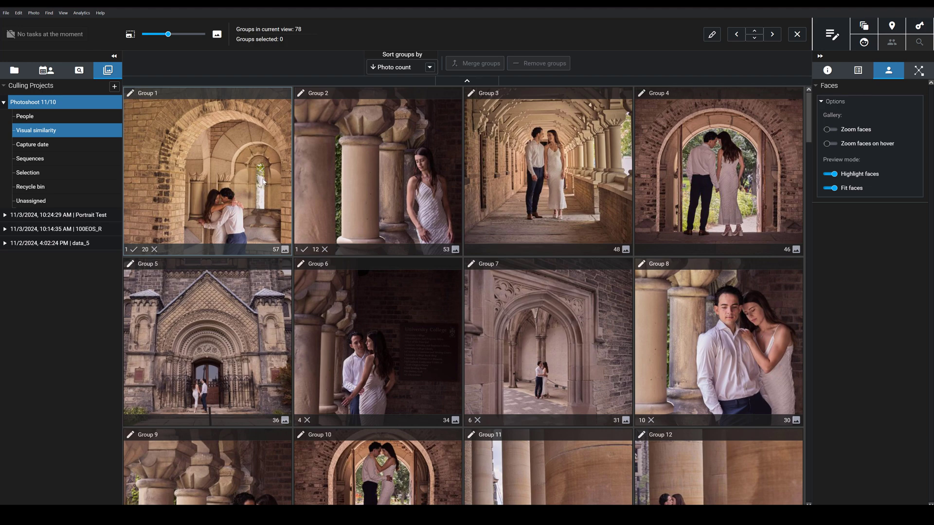
double_click(377, 171)
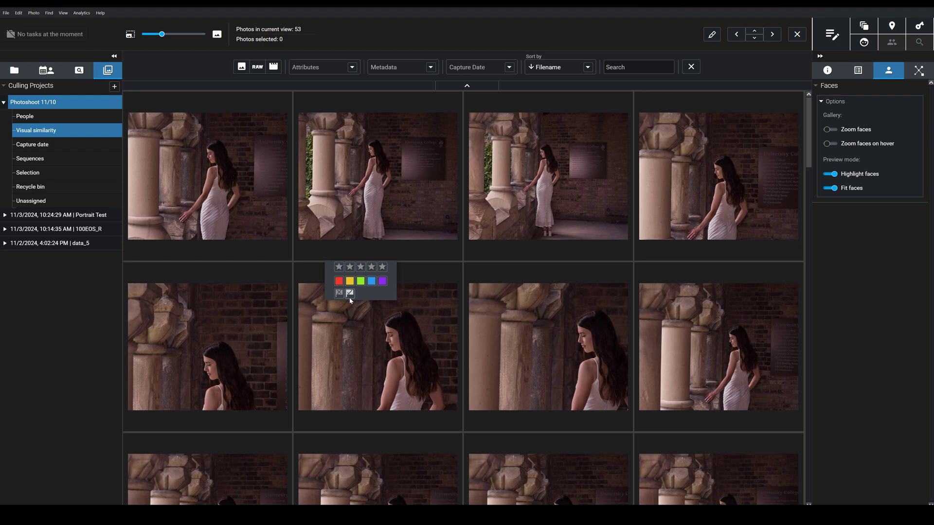
left_click(378, 348)
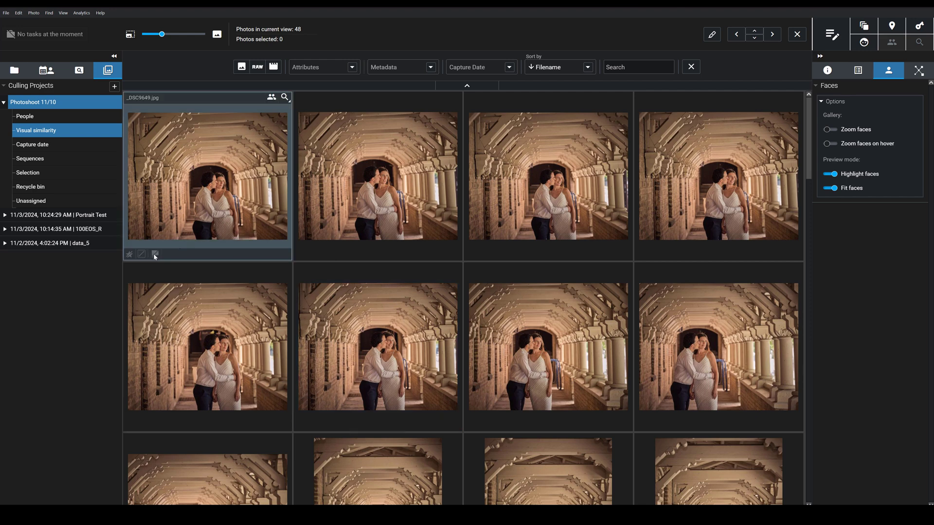
left_click(141, 254)
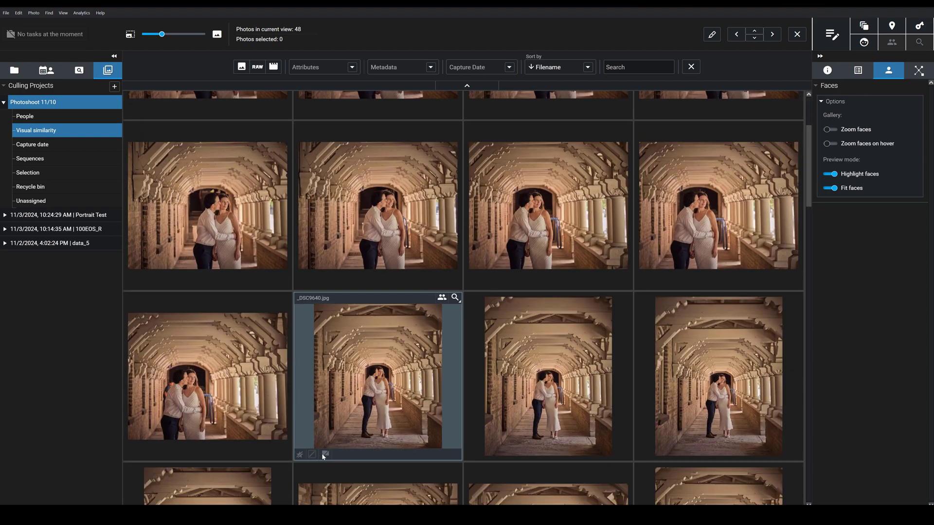
left_click(325, 455)
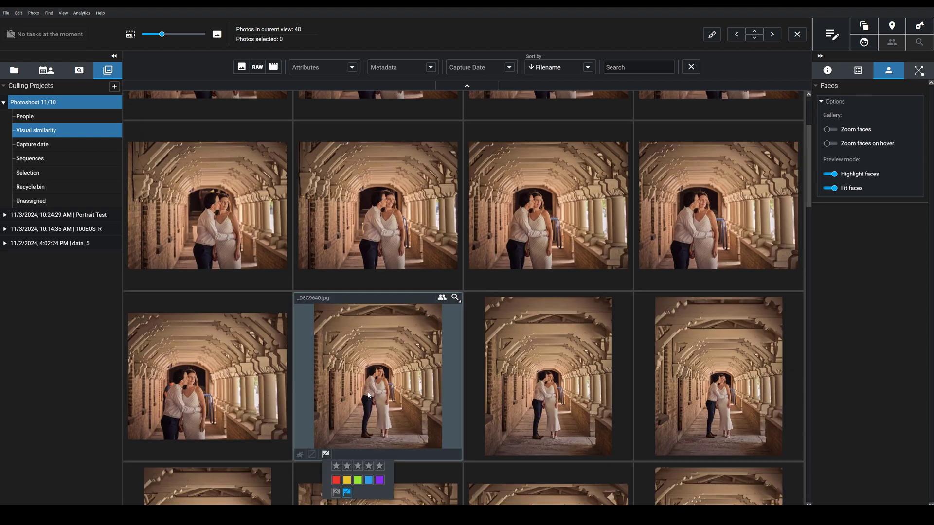
left_click(377, 205)
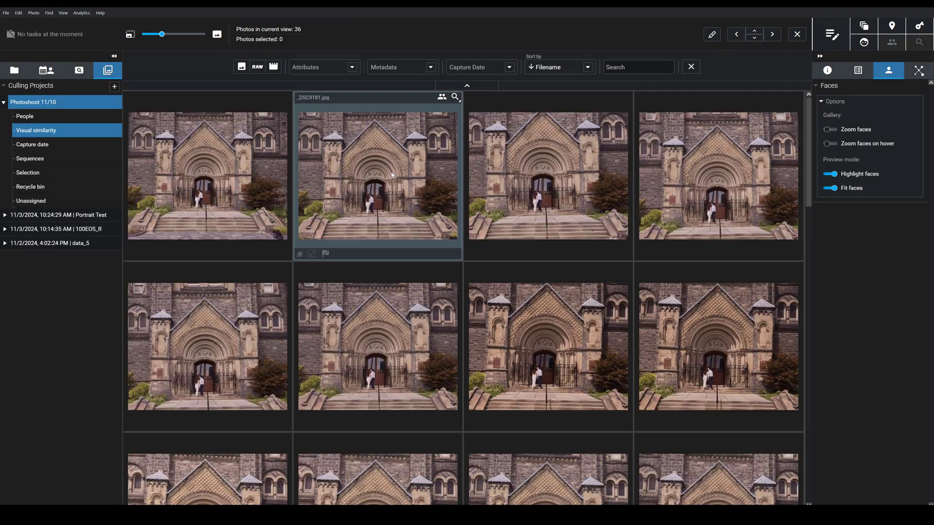
left_click(27, 173)
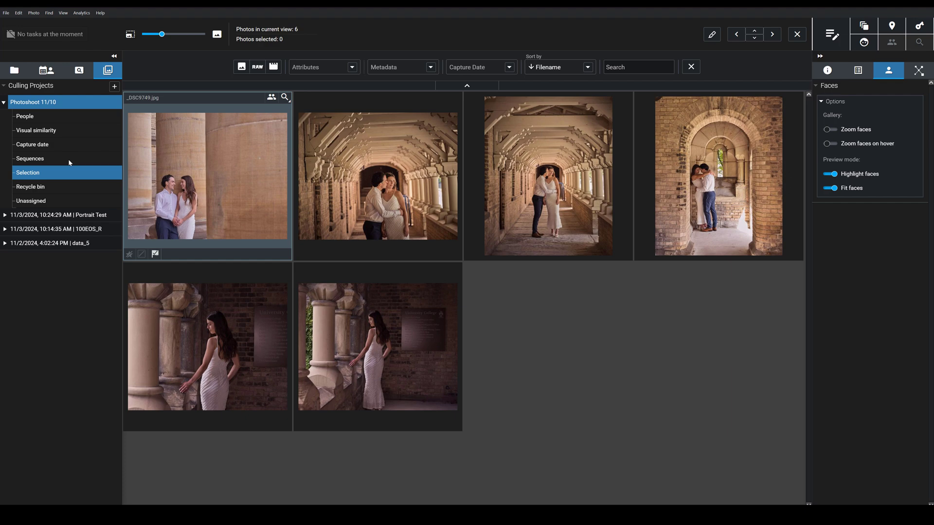
mouse_move(27, 173)
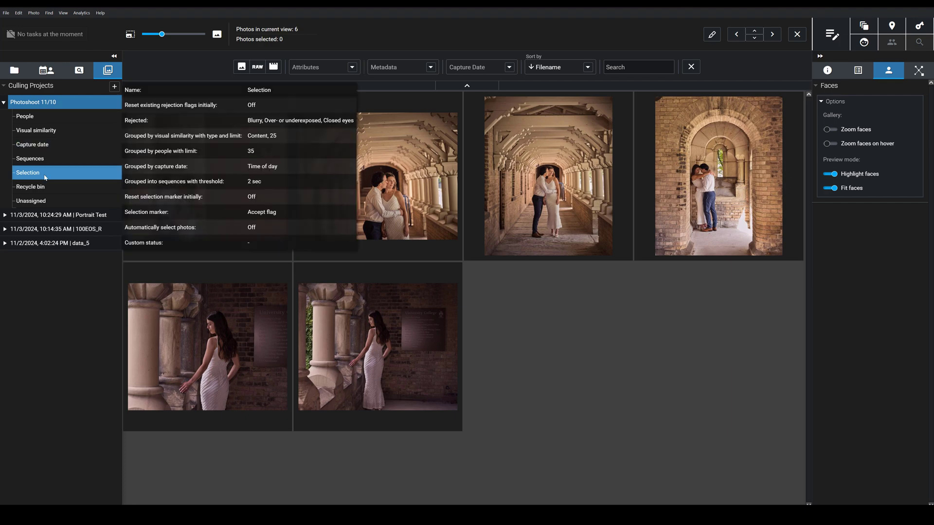
right_click(27, 172)
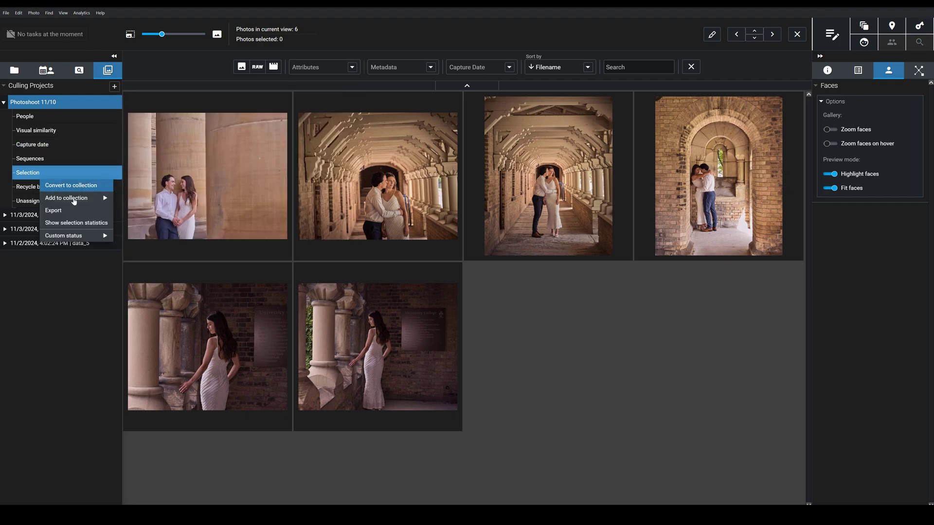
left_click(66, 198)
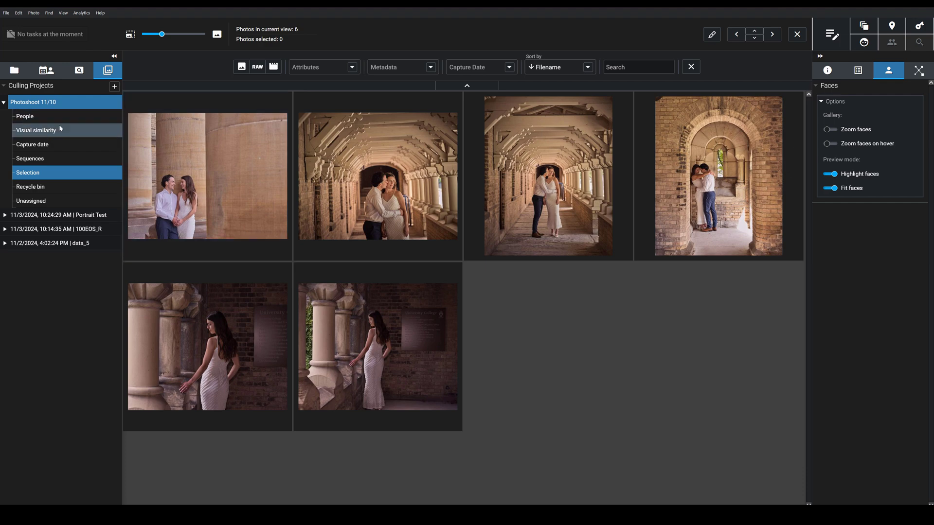
mouse_move(35, 129)
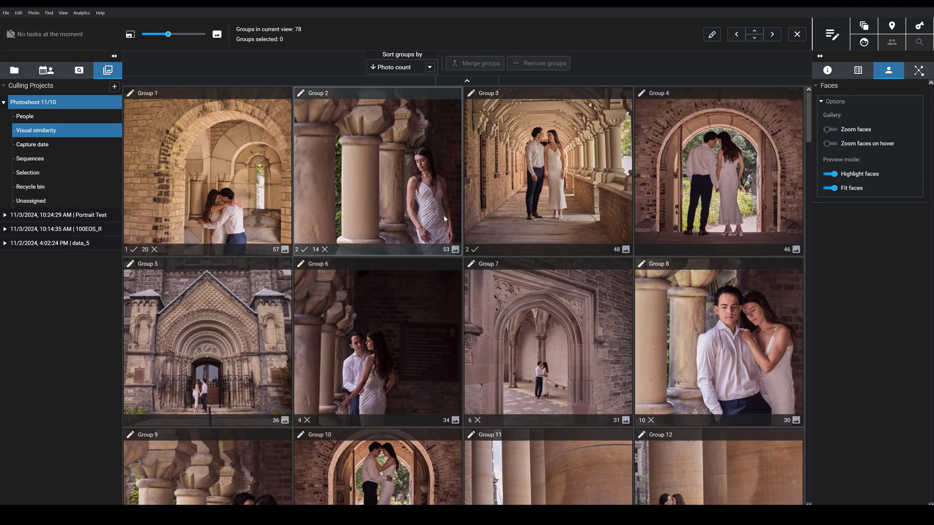
mouse_move(306, 230)
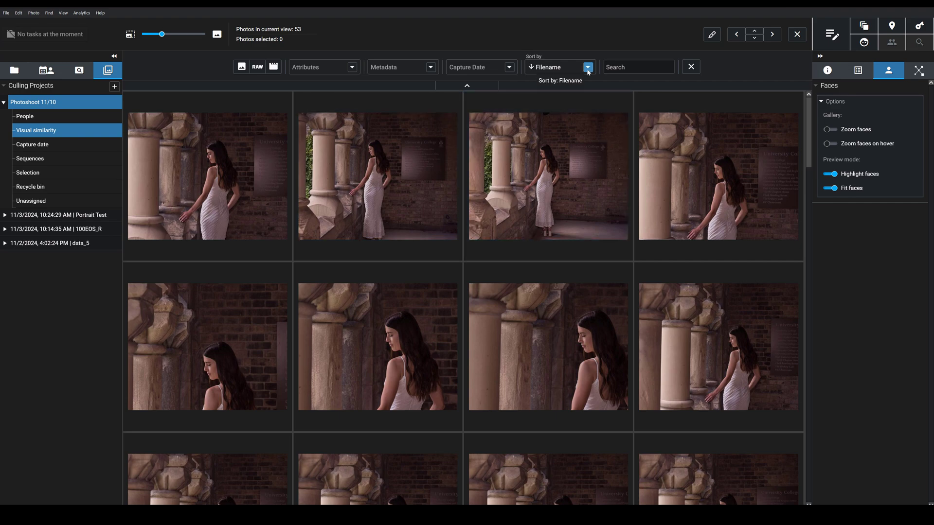
Step: Sort Group 2's 53 photos by Aesthetics in descending order
left_click(587, 67)
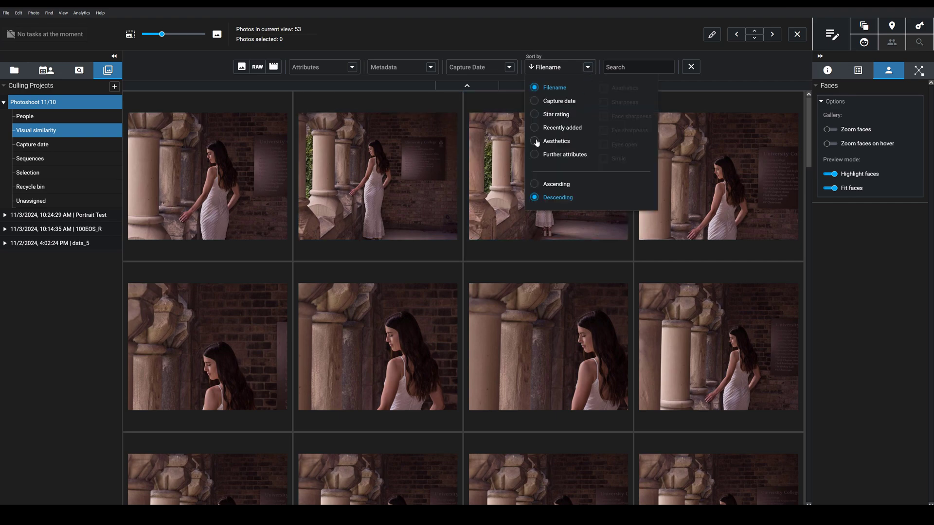
left_click(557, 141)
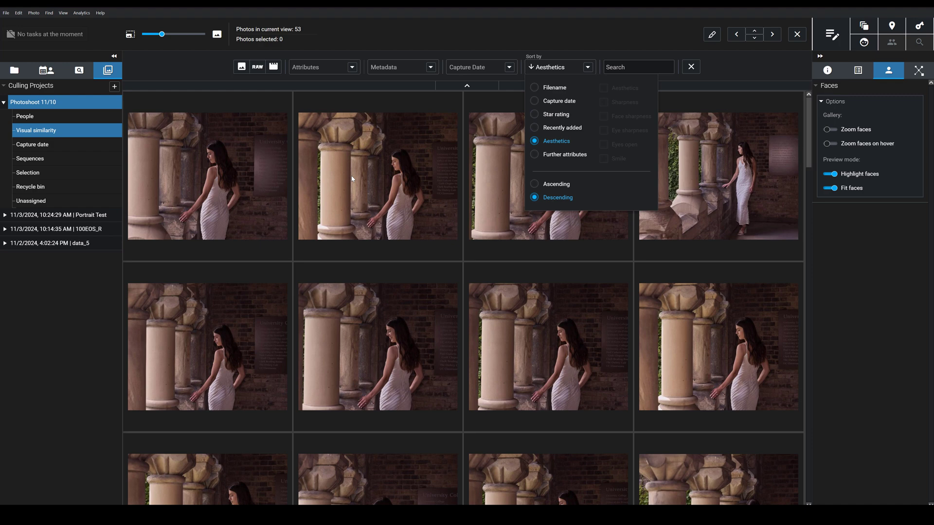
mouse_move(468, 162)
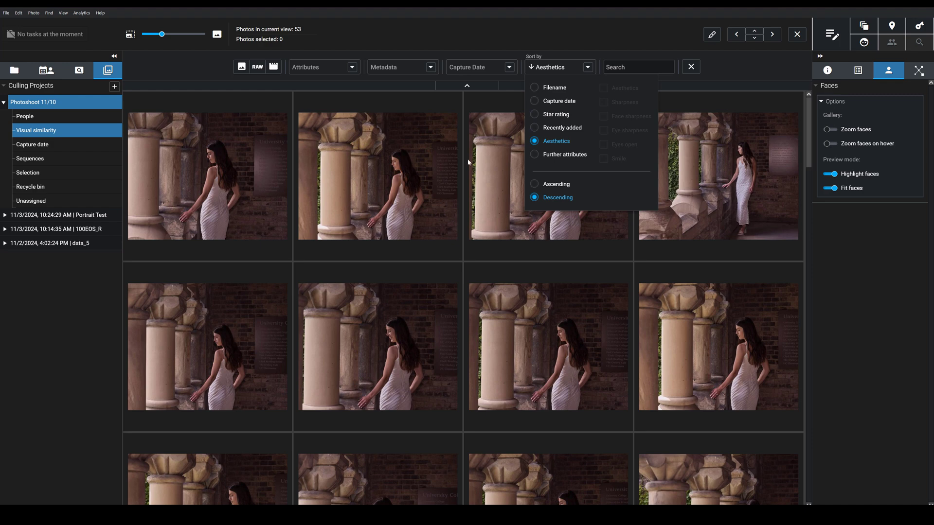
Step: Sort by Further attributes with Eye sharpness and Eyes open checked, descending
left_click(534, 157)
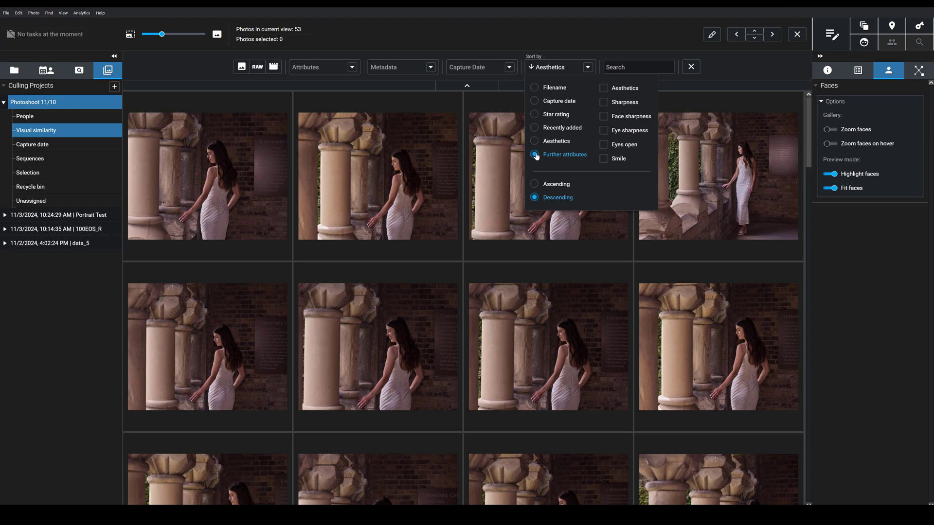
left_click(535, 155)
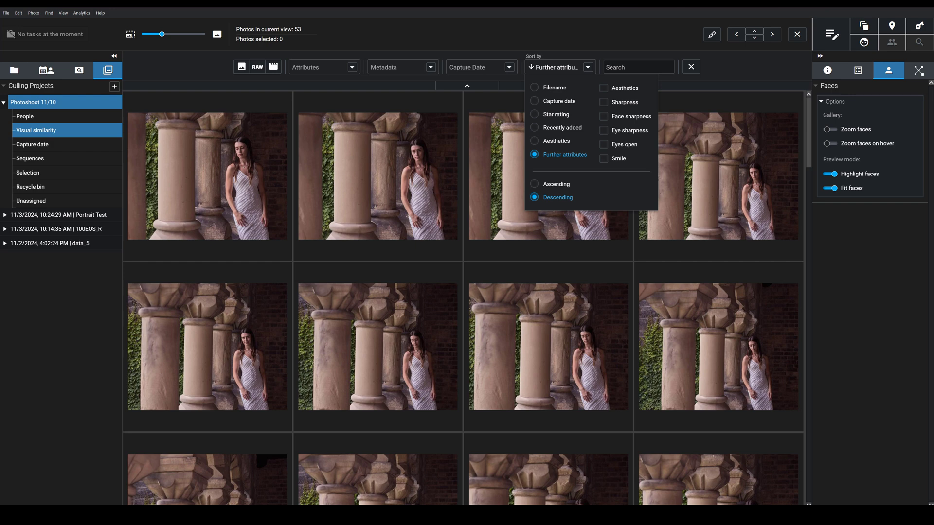
mouse_move(607, 137)
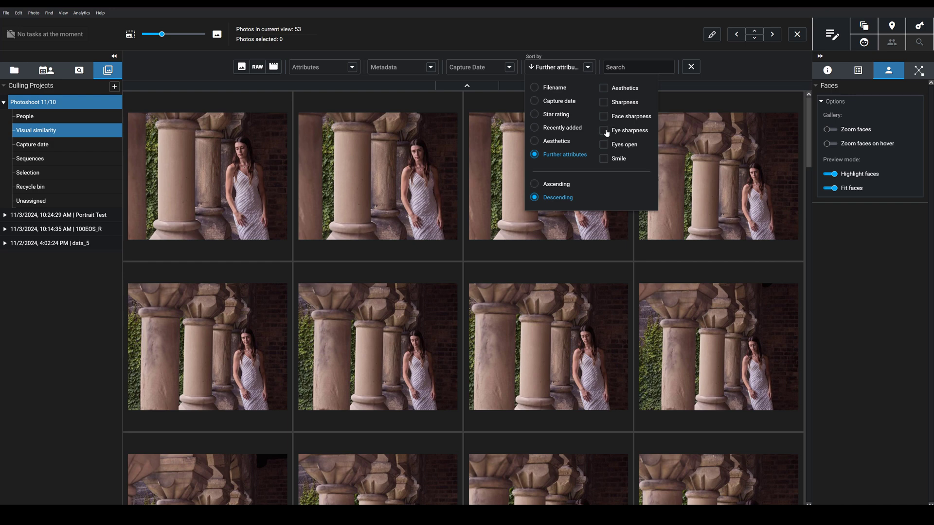
left_click(603, 131)
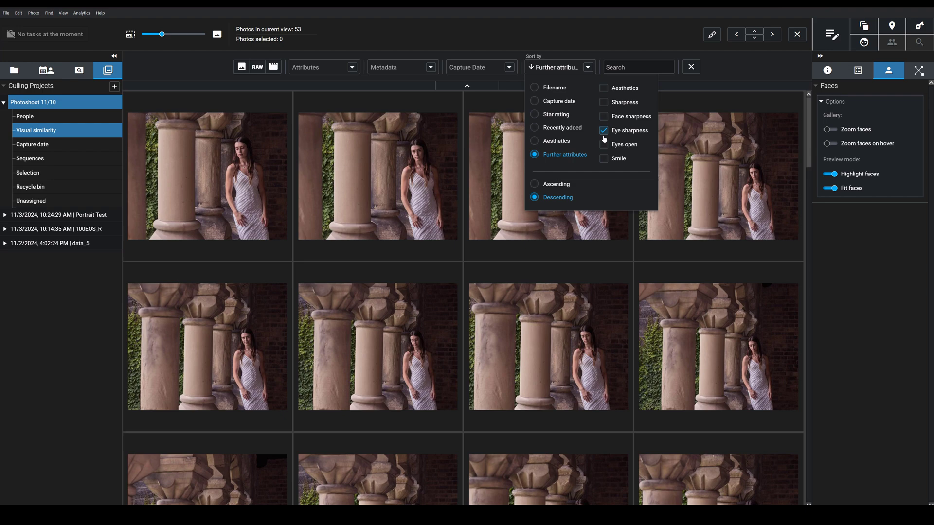
left_click(629, 129)
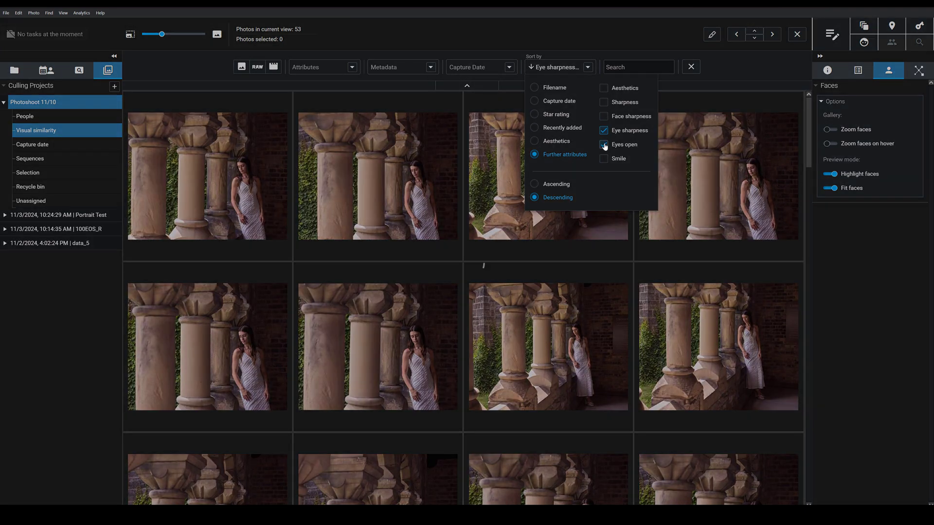
left_click(603, 144)
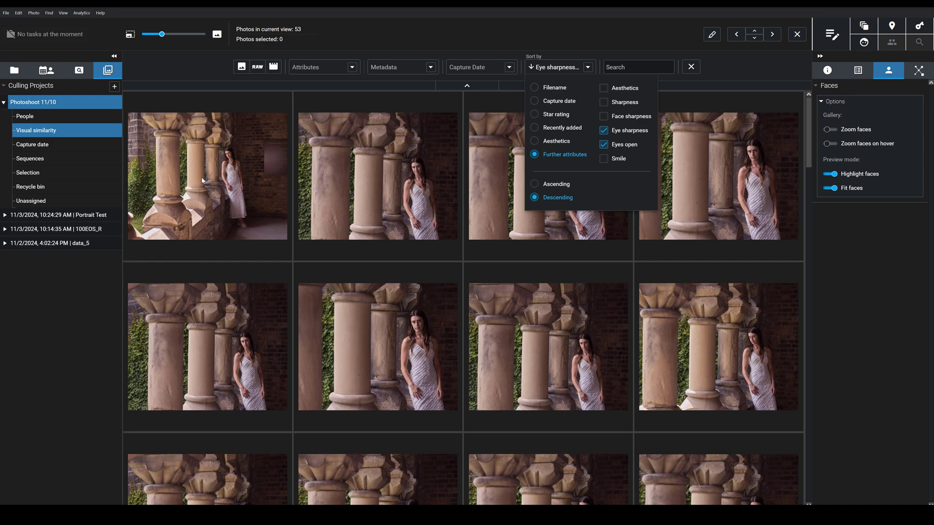
mouse_move(204, 173)
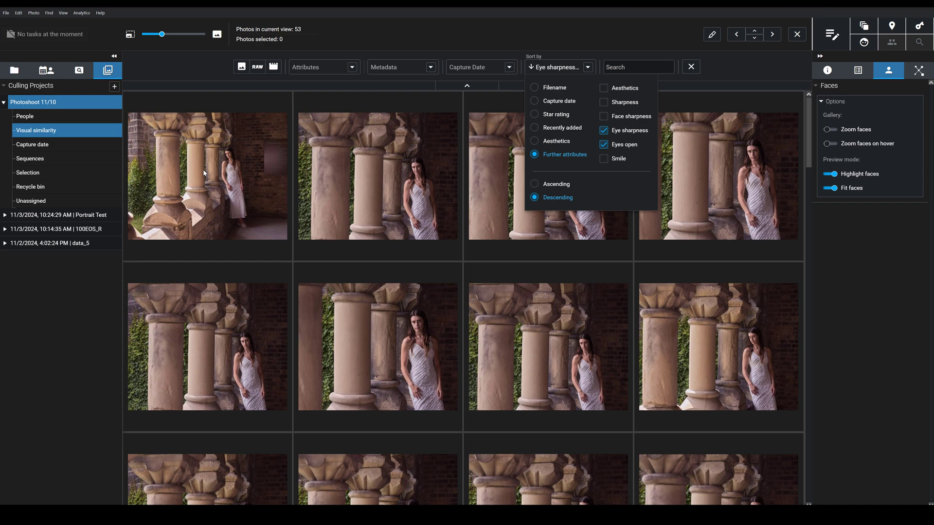
Step: View _DSC9338.jpg alone at 1:1 with its detected face outlined
double_click(208, 175)
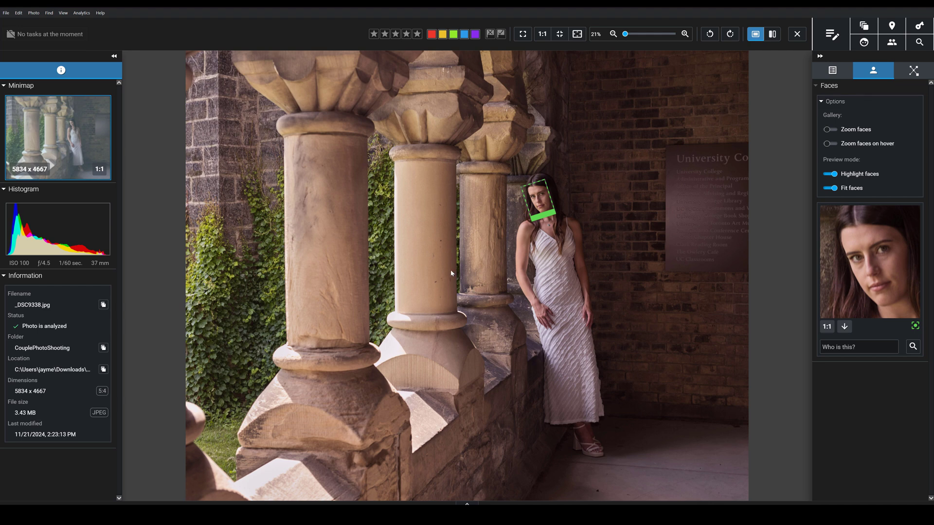
mouse_move(554, 222)
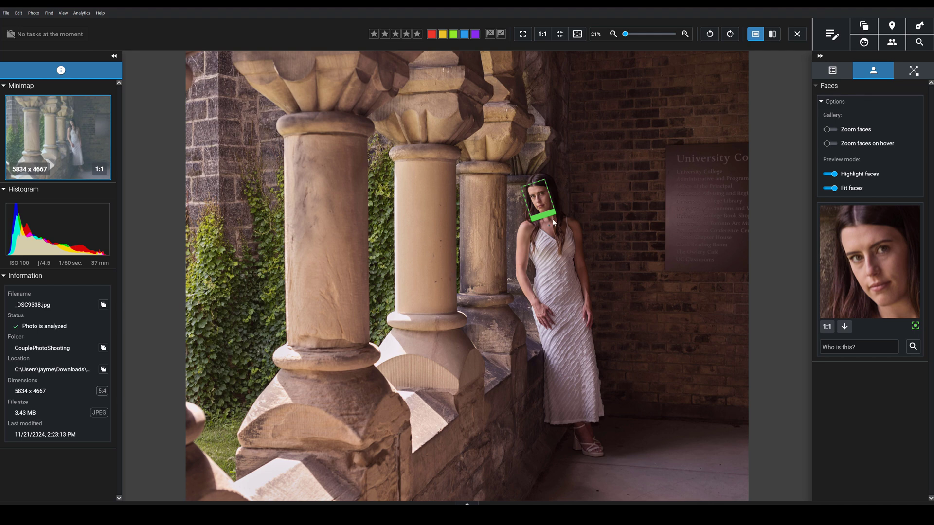
mouse_move(660, 158)
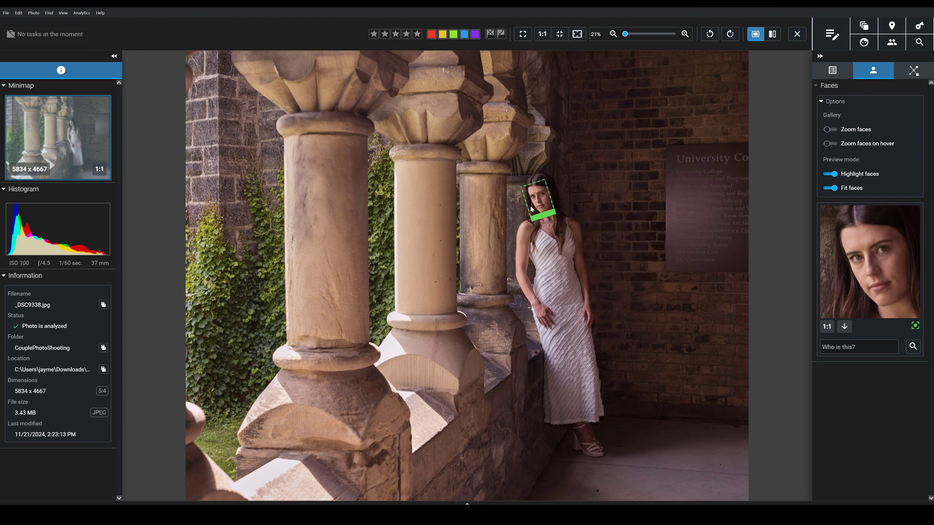
mouse_move(519, 153)
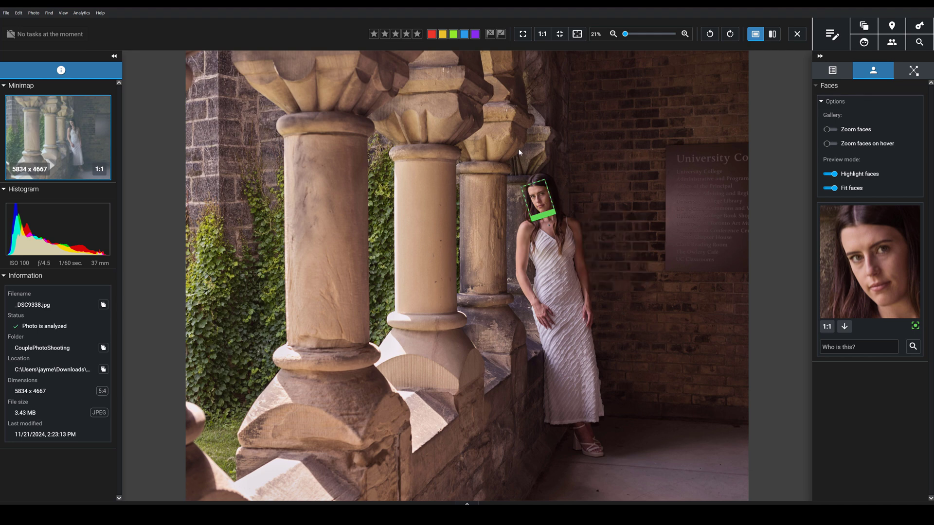
mouse_move(488, 192)
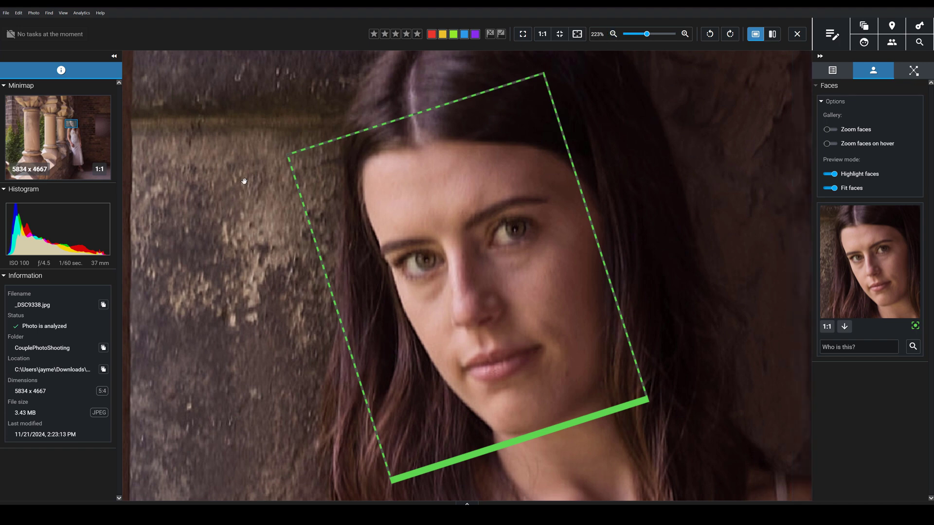
mouse_move(293, 380)
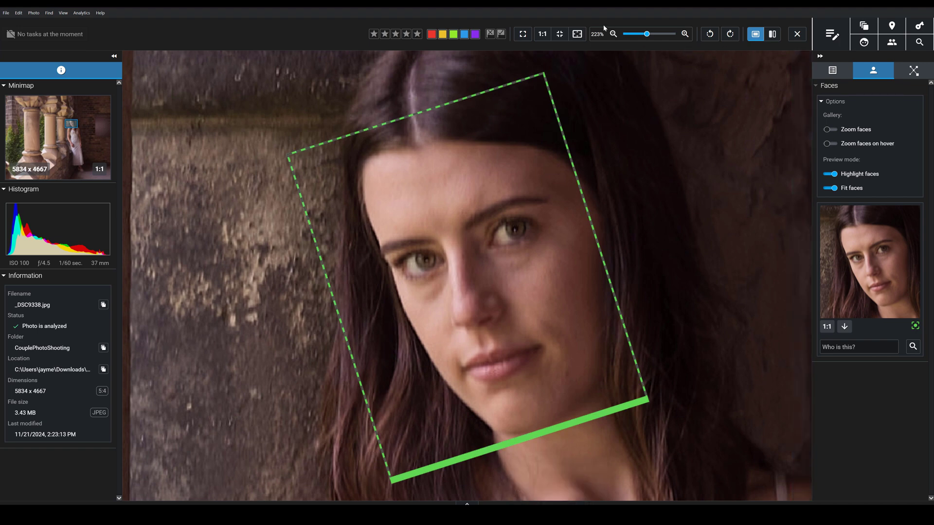
mouse_move(506, 302)
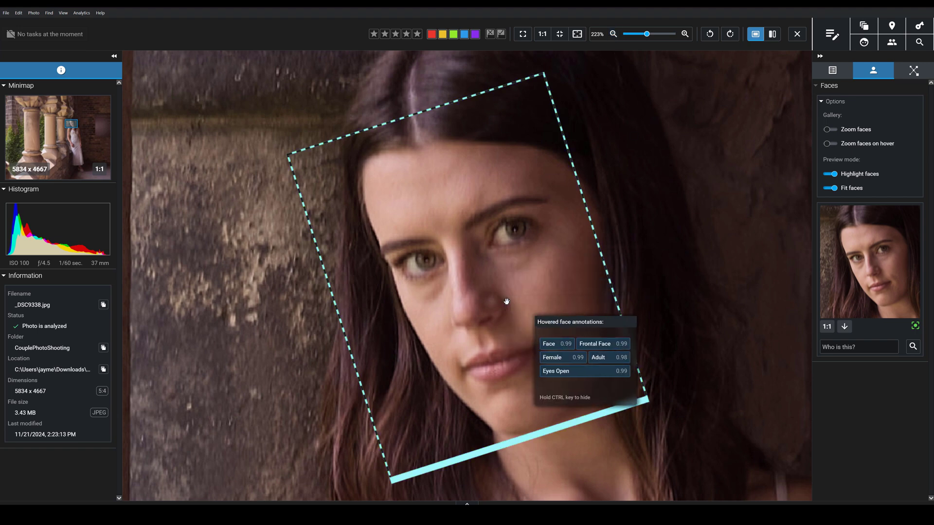
mouse_move(374, 263)
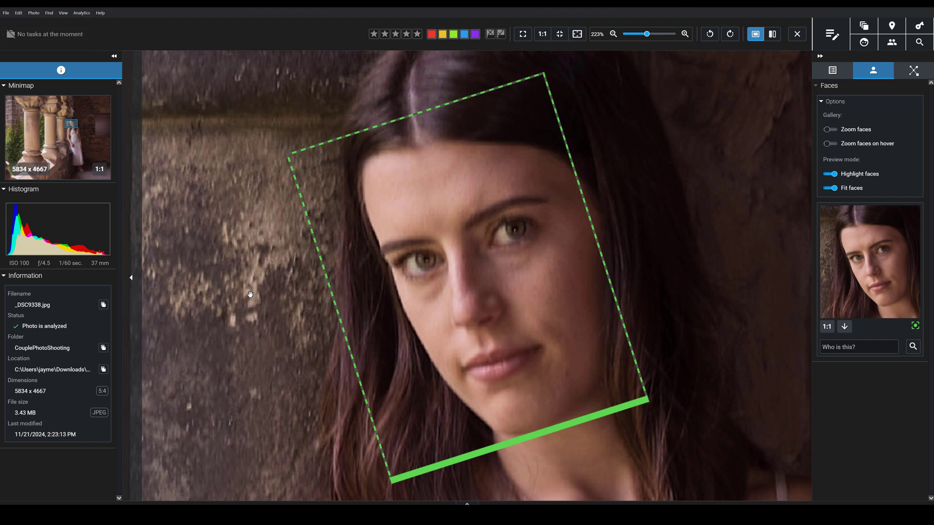
left_click(542, 34)
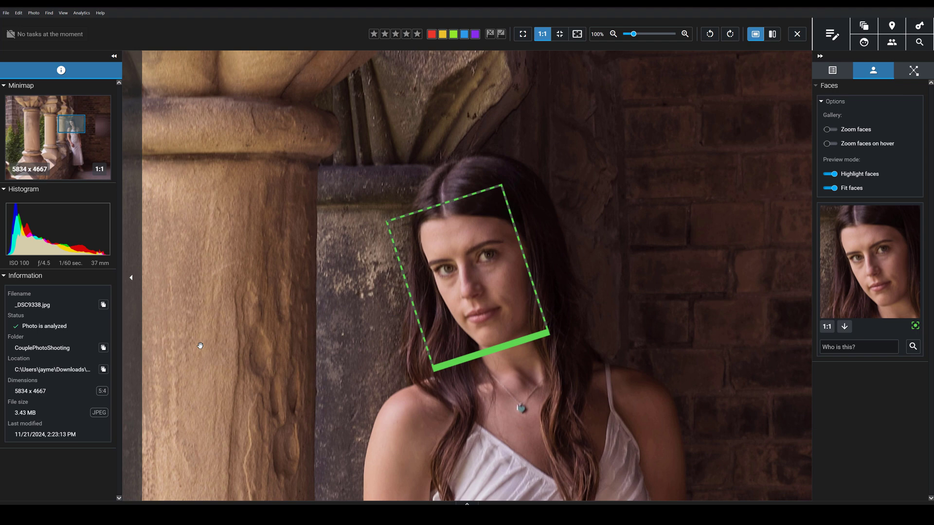
mouse_move(226, 324)
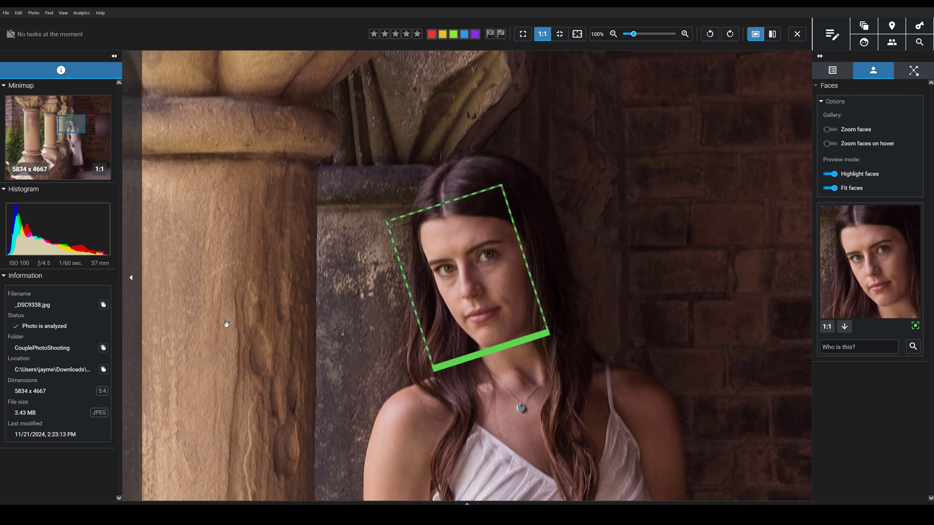
mouse_move(514, 158)
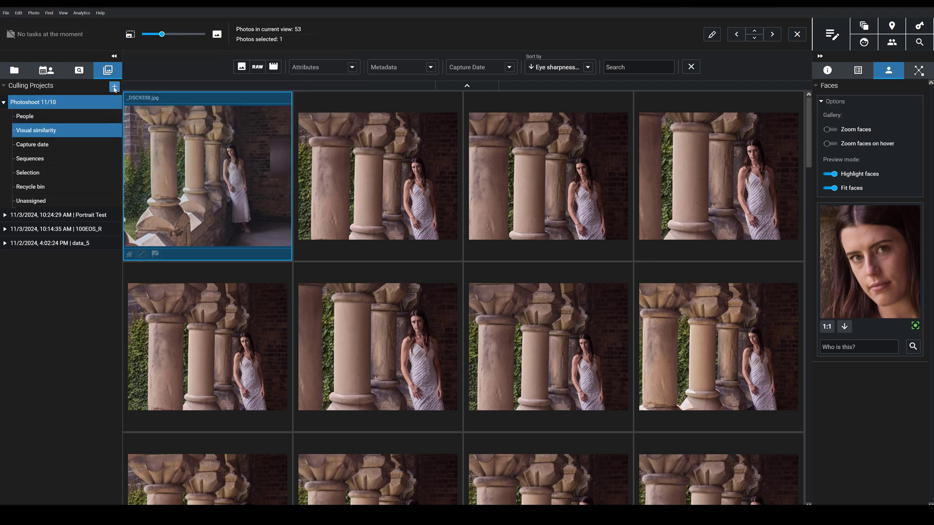
Step: Start a new culling project and reach the culling profile manager via Manage profiles
left_click(114, 86)
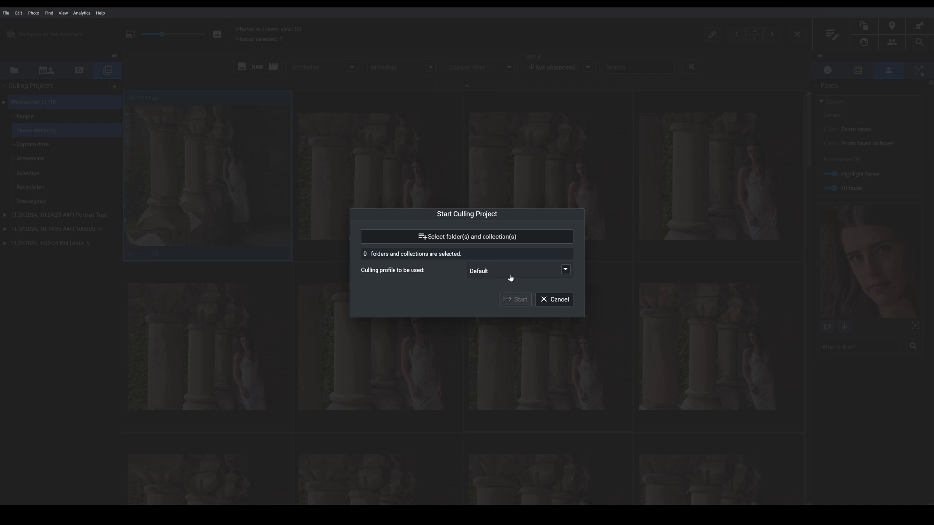
mouse_move(509, 279)
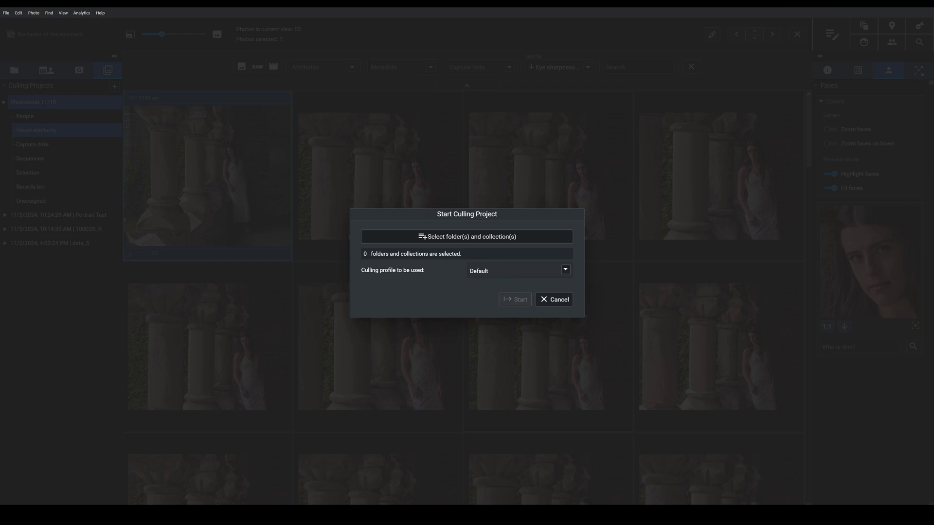
mouse_move(183, 169)
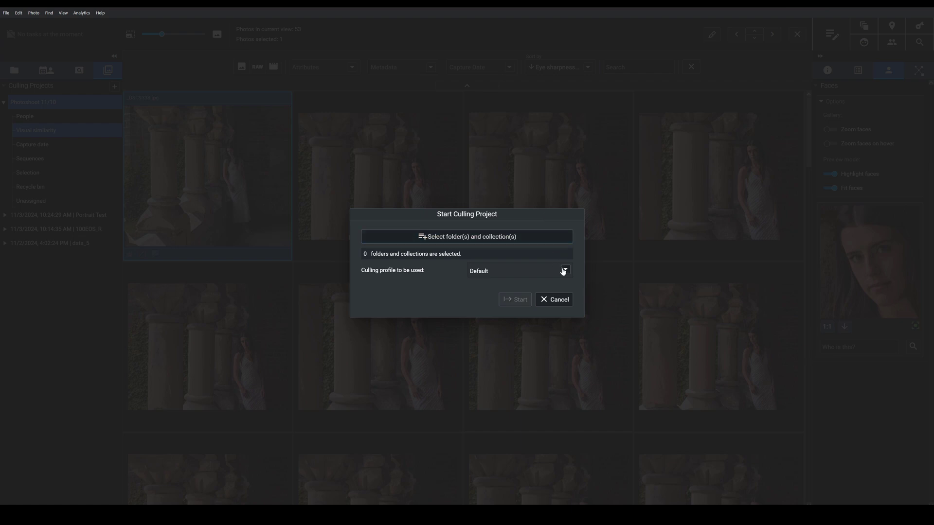
left_click(565, 271)
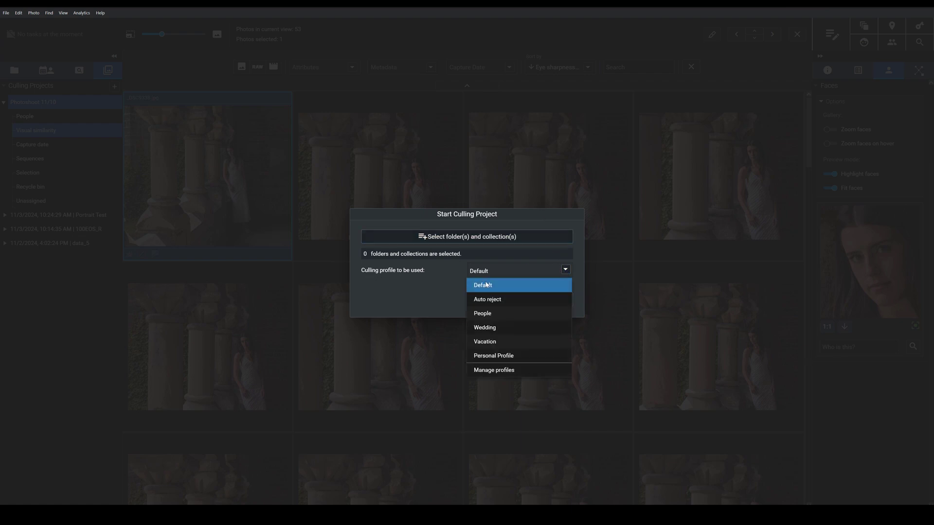
mouse_move(523, 323)
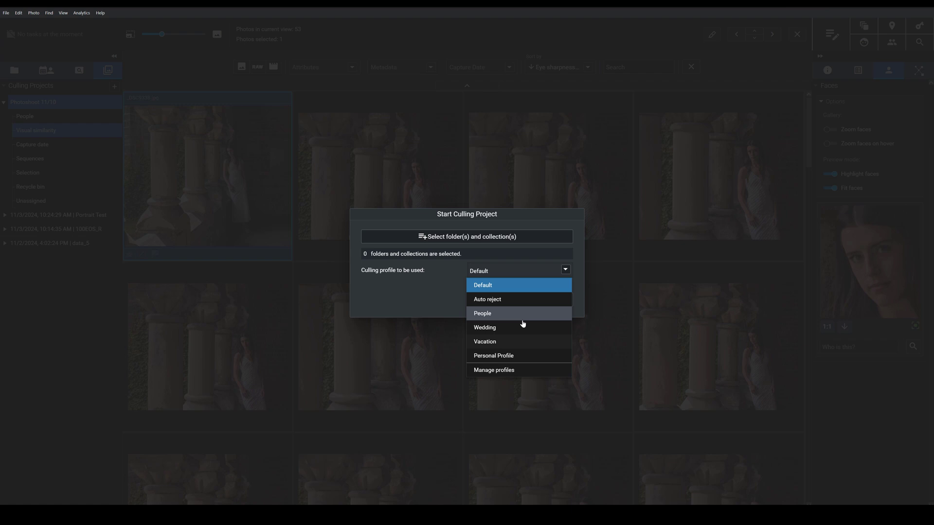
mouse_move(512, 372)
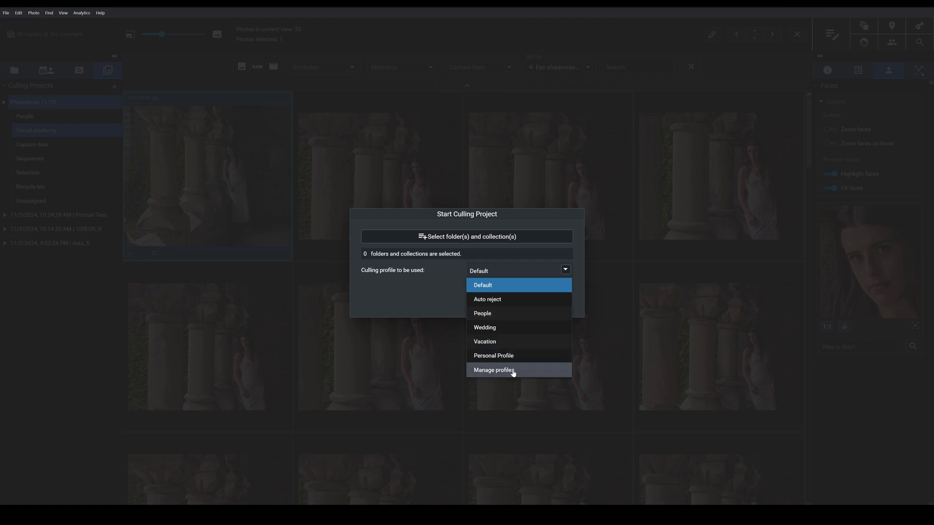
left_click(493, 370)
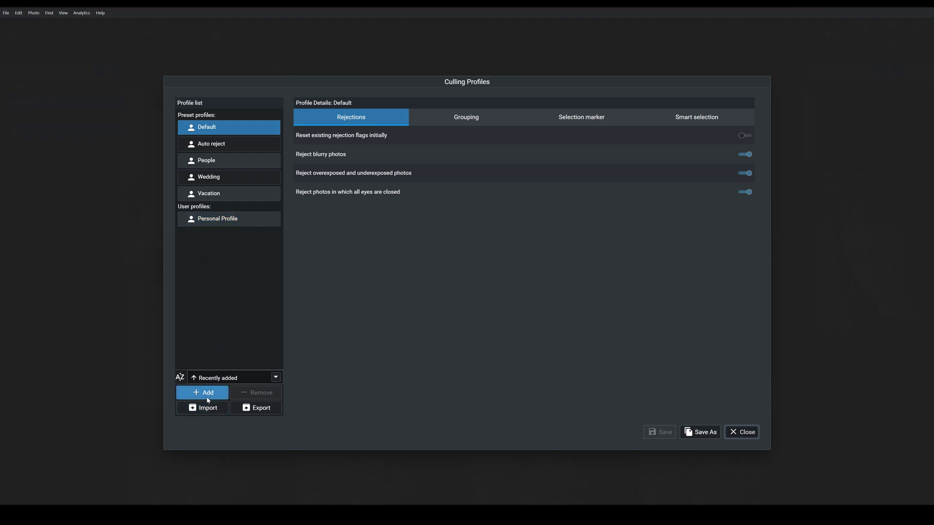
Step: Add a new user culling profile named 'Personal Profile 2'
left_click(203, 392)
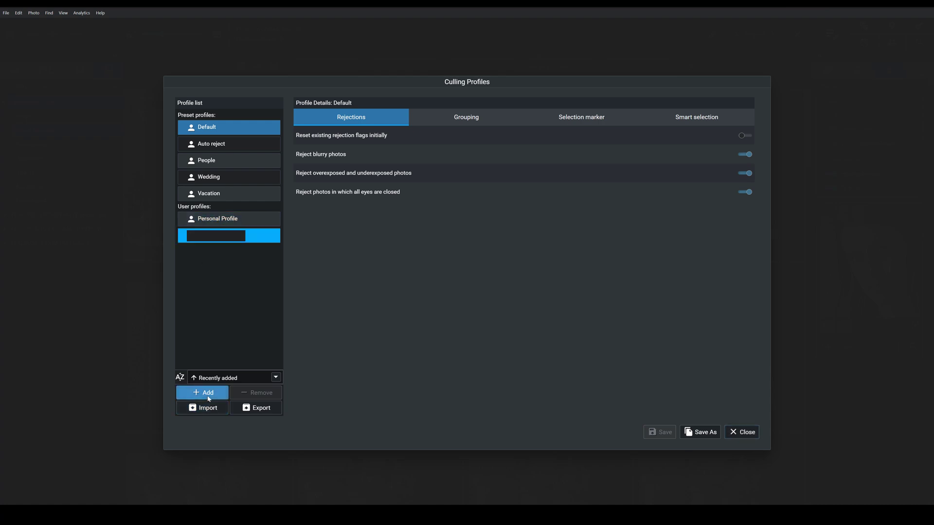
type("Personal Profile 2")
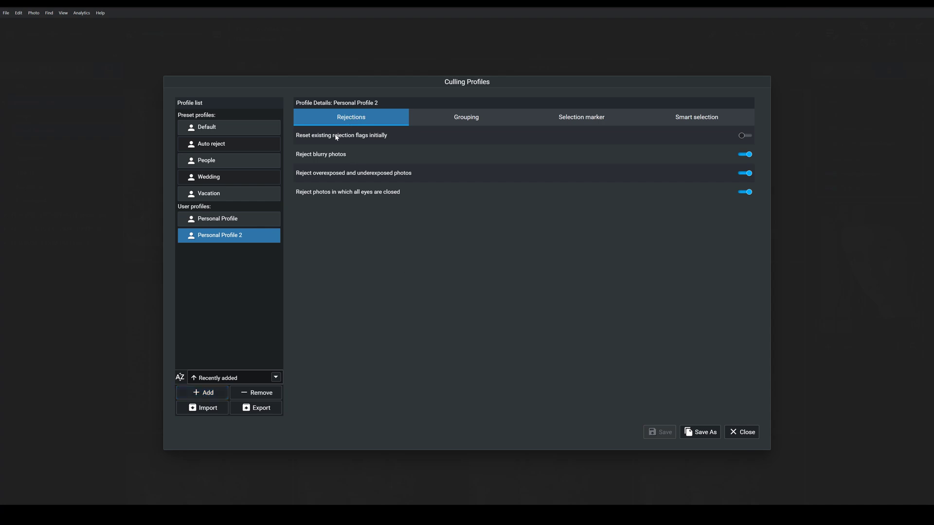
mouse_move(341, 155)
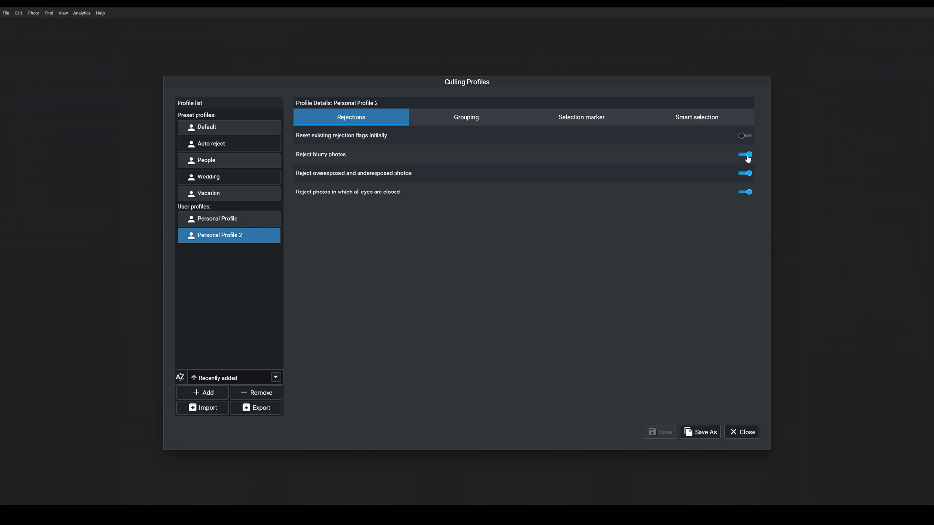
left_click(745, 155)
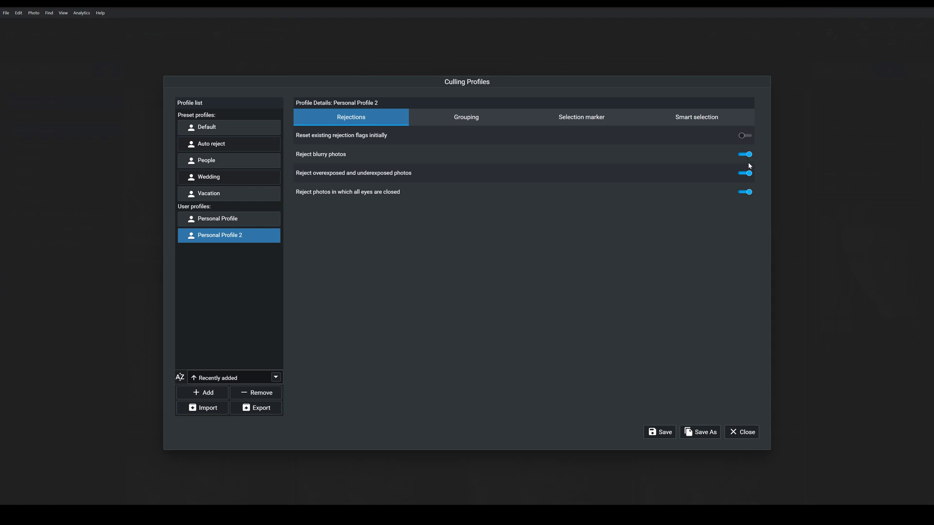
left_click(745, 173)
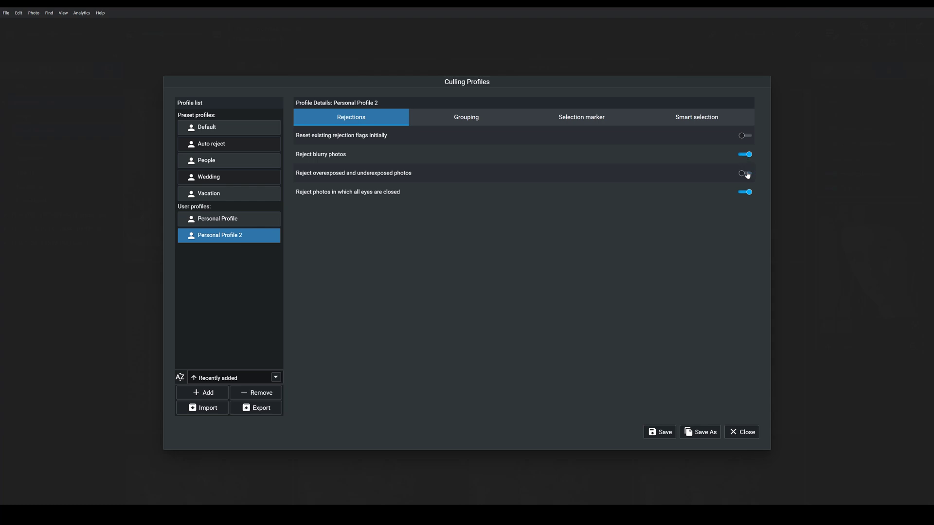
left_click(745, 173)
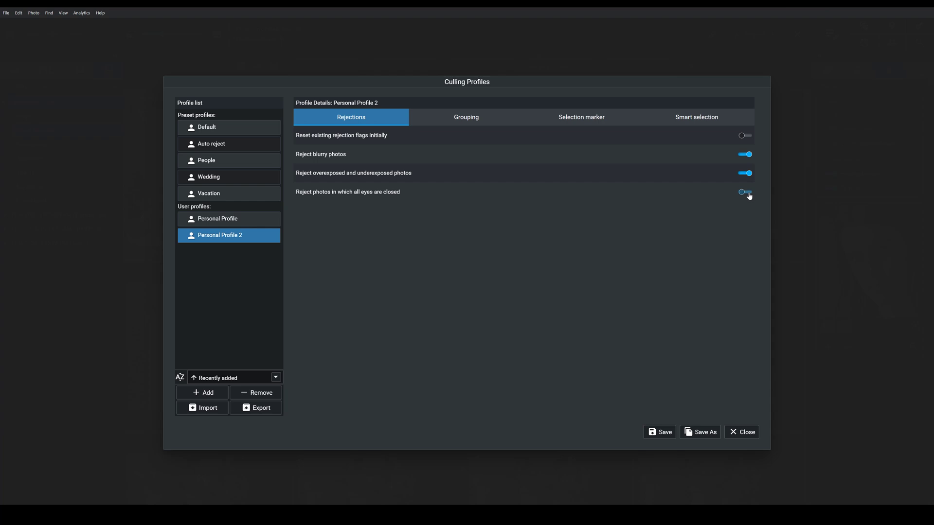
left_click(745, 191)
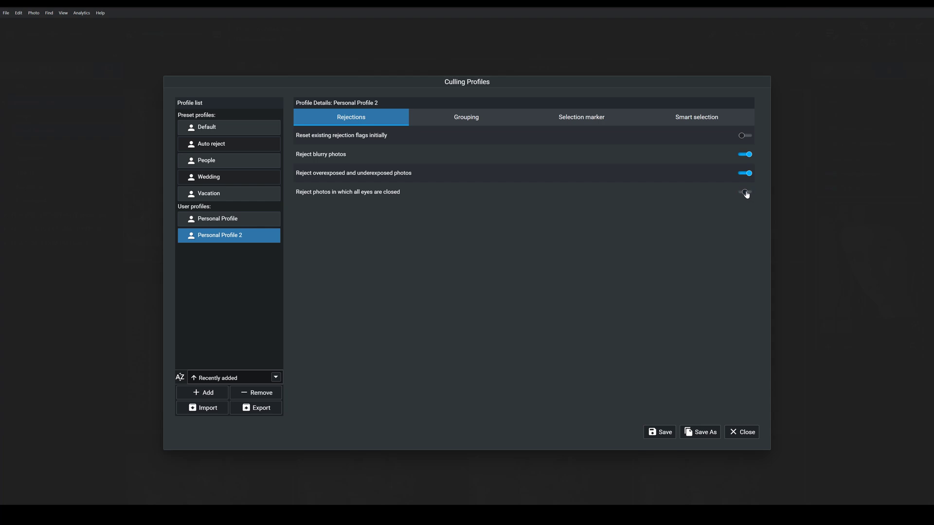
left_click(745, 192)
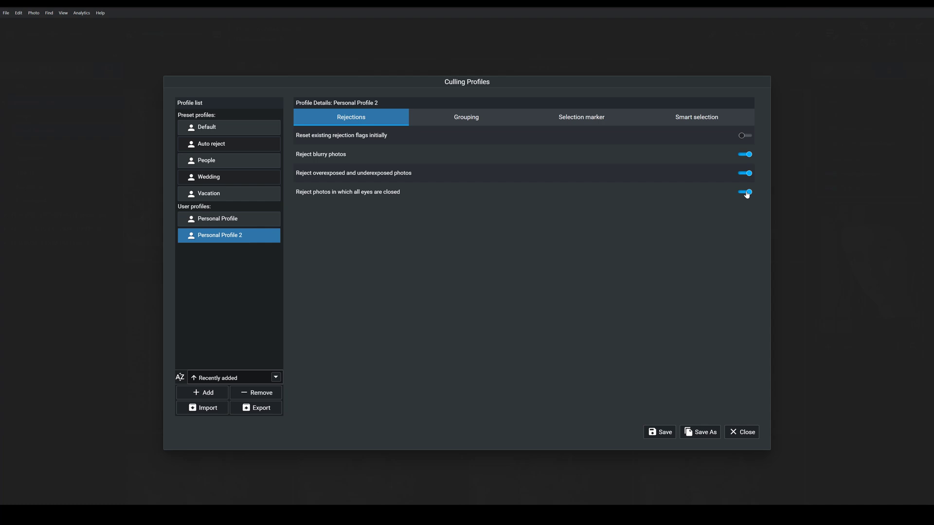
mouse_move(466, 116)
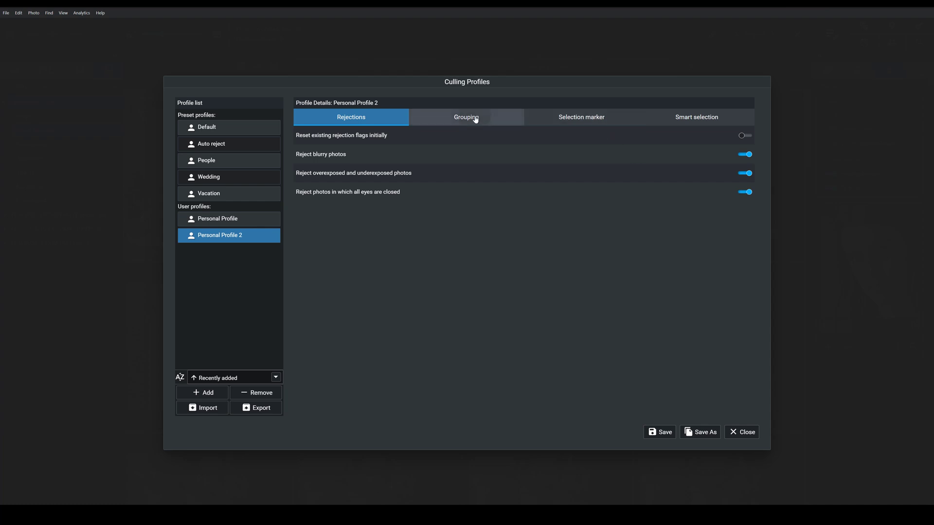
Step: In Grouping, turn off people and content grouping, keeping Content as the comparison feature
left_click(466, 117)
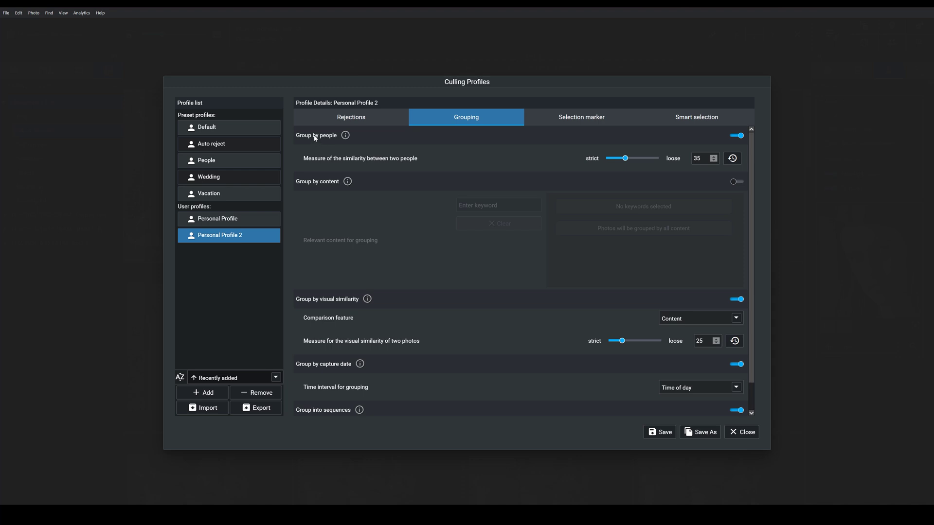
mouse_move(746, 143)
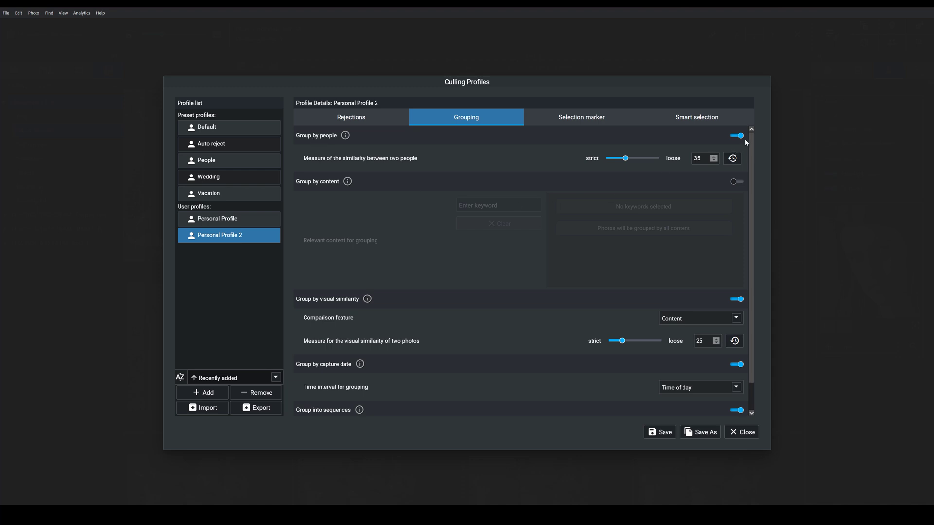
left_click(736, 135)
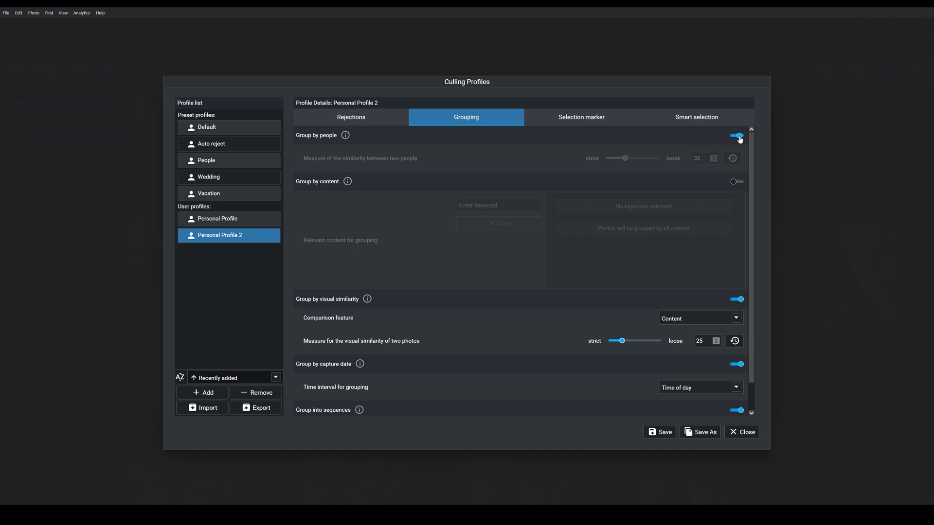
left_click(736, 136)
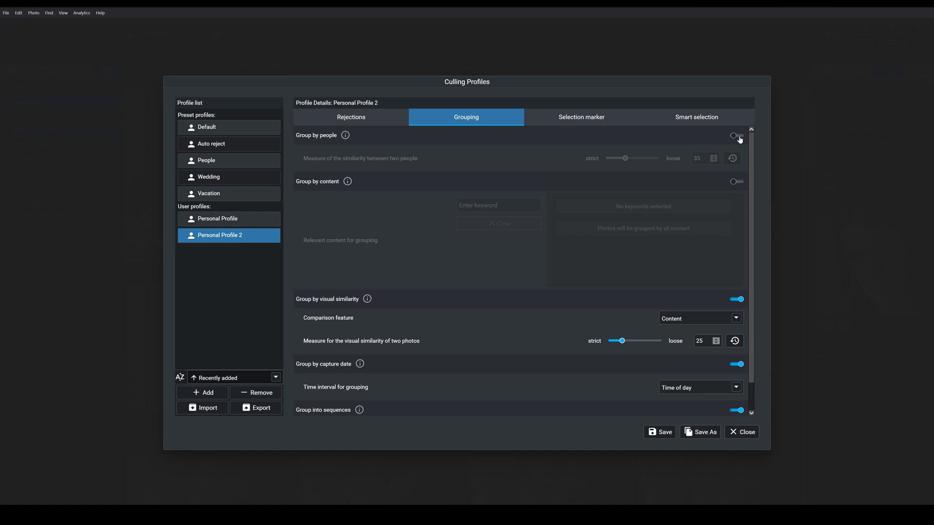
mouse_move(672, 177)
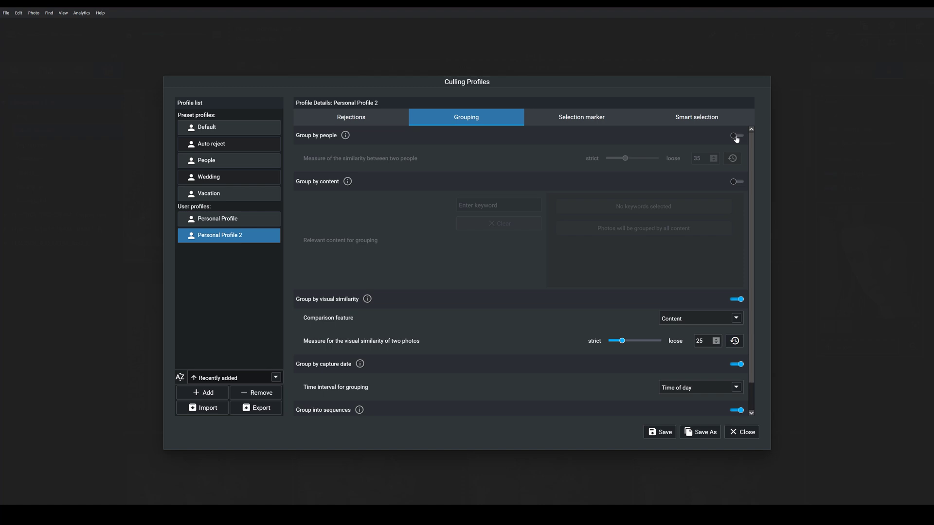
mouse_move(735, 138)
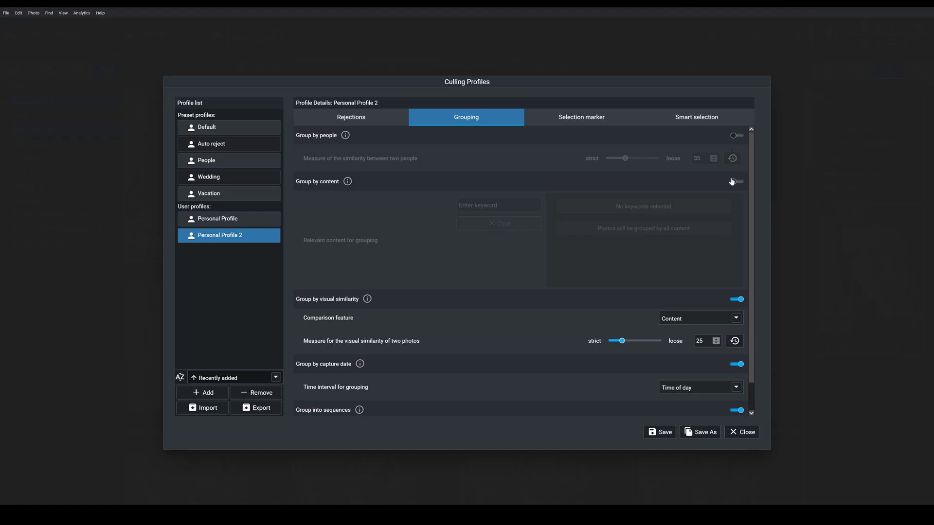
left_click(736, 182)
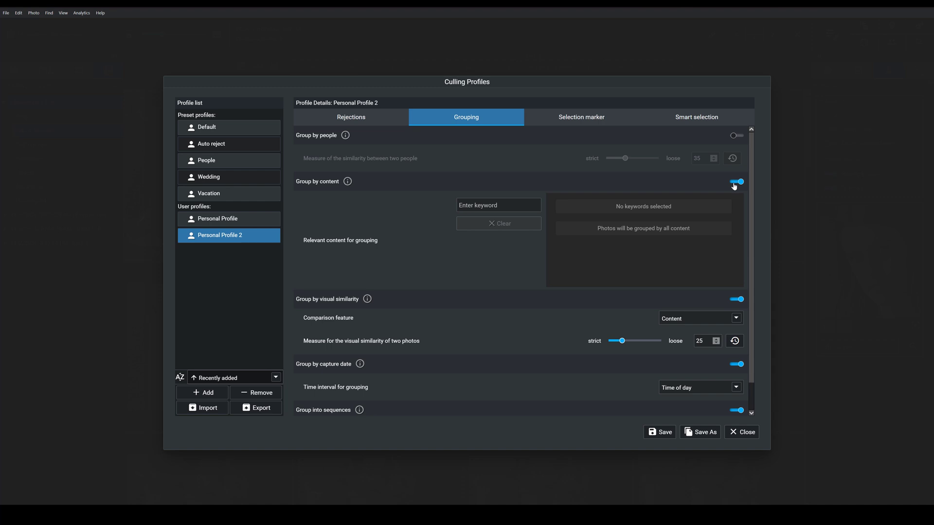
scroll("down", 3)
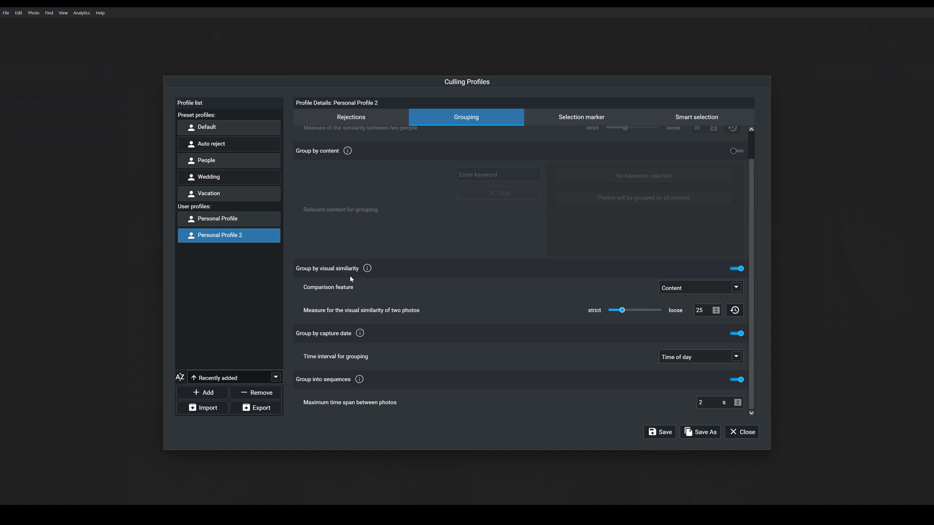
mouse_move(321, 269)
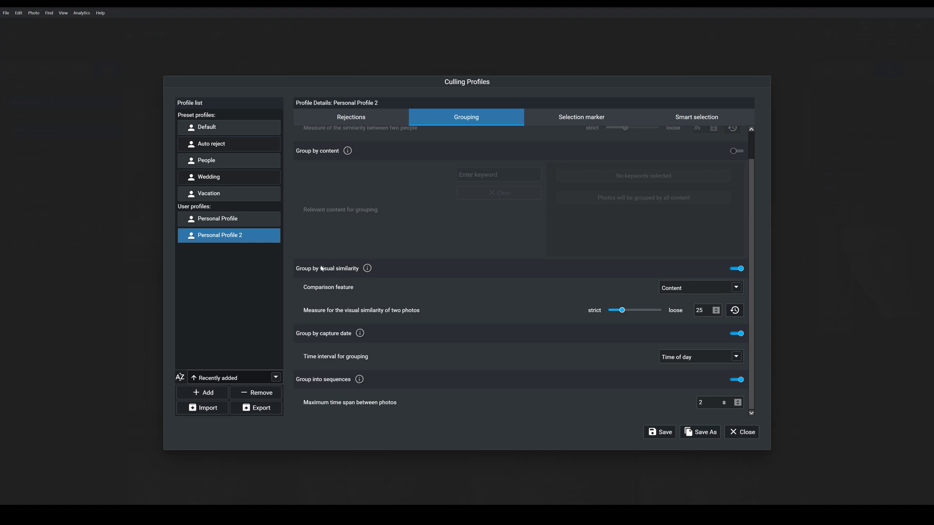
mouse_move(320, 278)
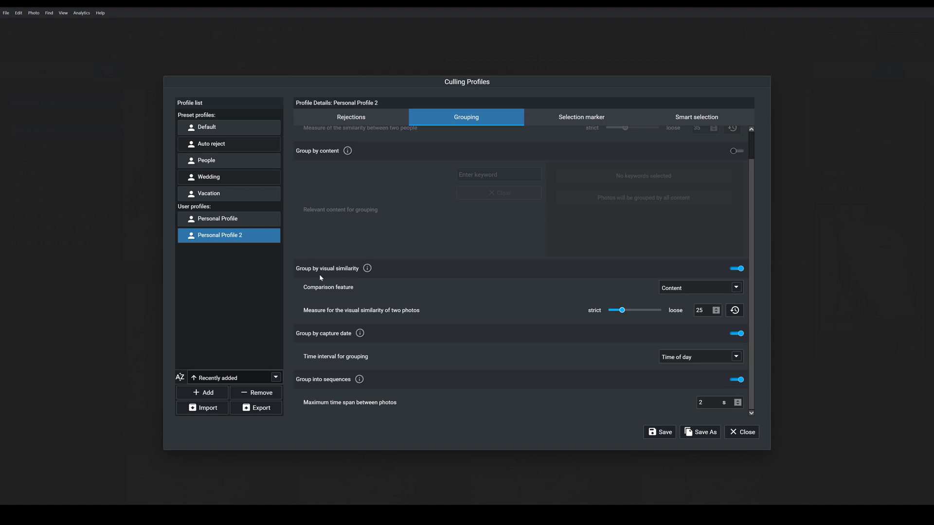
mouse_move(672, 299)
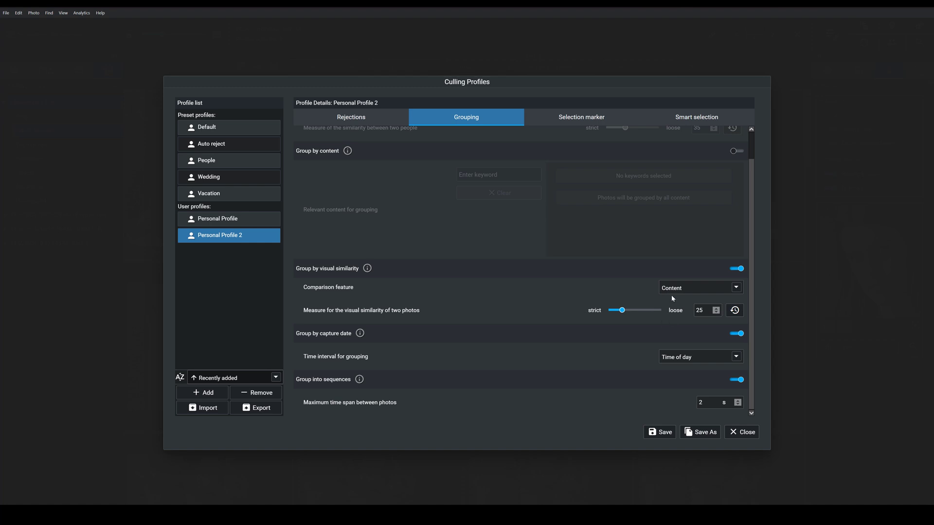
mouse_move(740, 288)
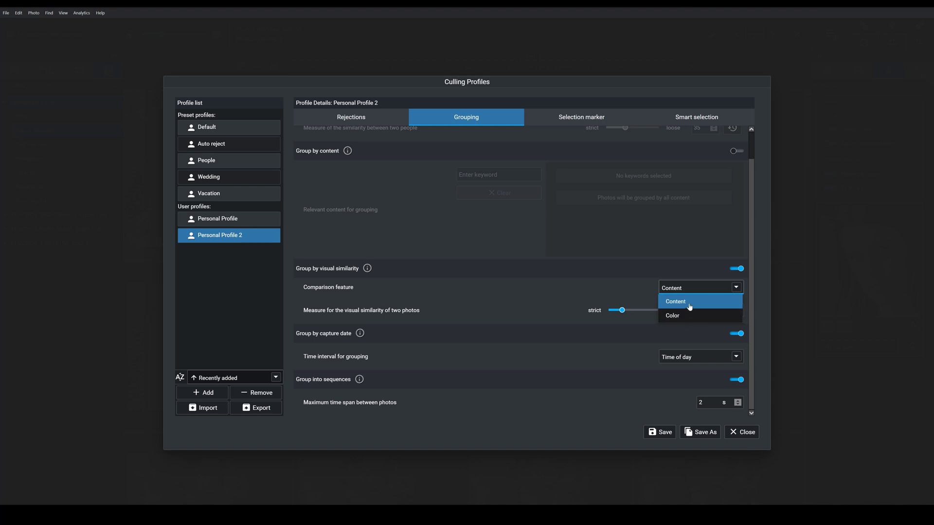
mouse_move(633, 303)
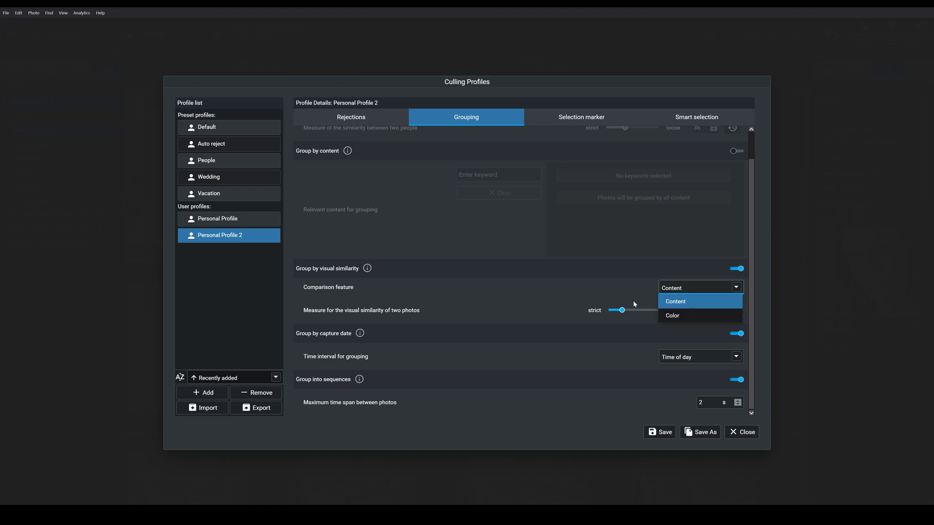
left_click(676, 301)
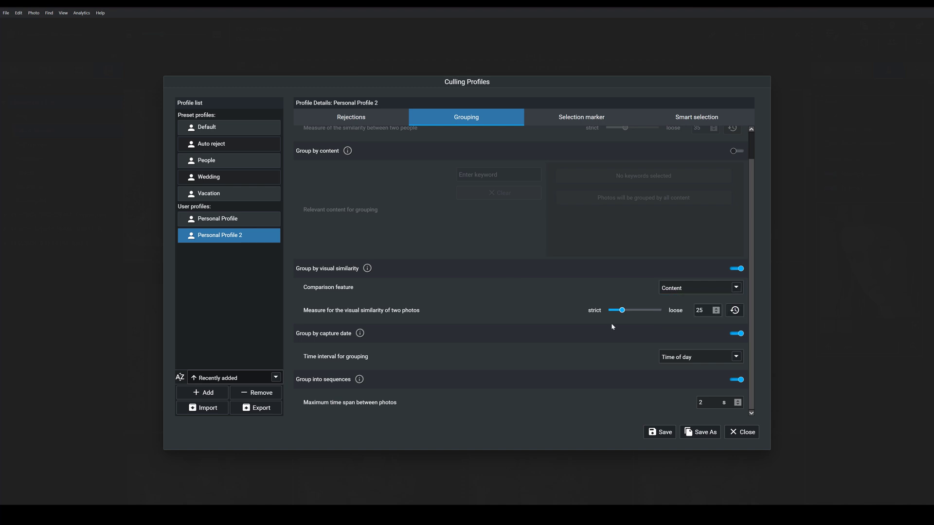
mouse_move(616, 324)
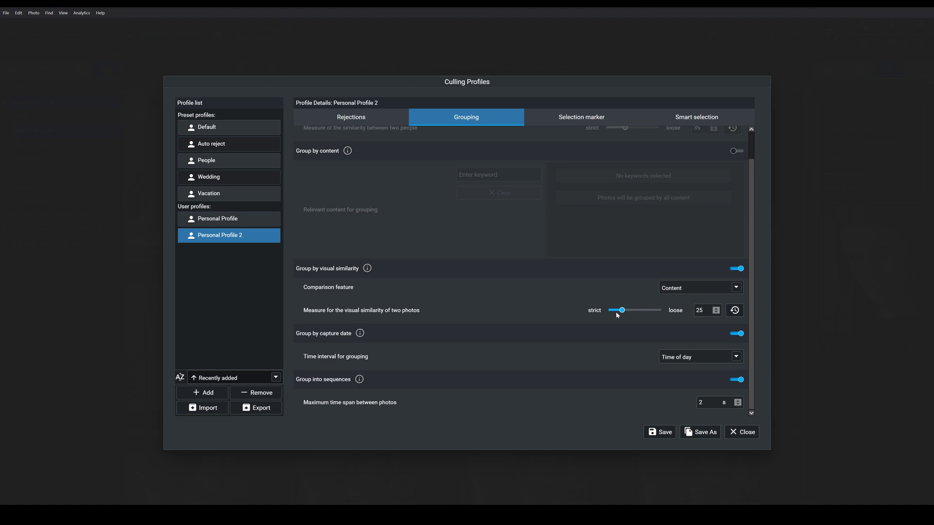
mouse_move(682, 320)
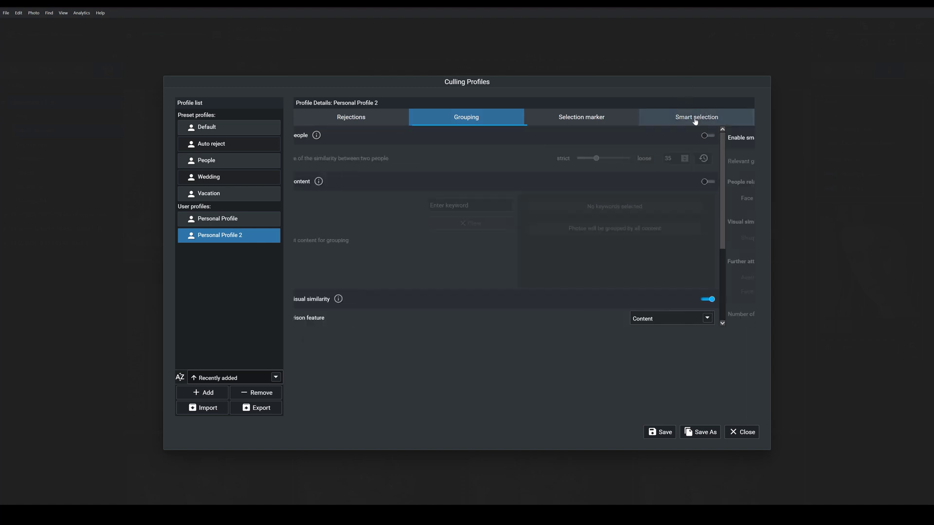
Step: Enable smart selection on visual similarity groups ranked by eye sharpness across all faces
left_click(695, 117)
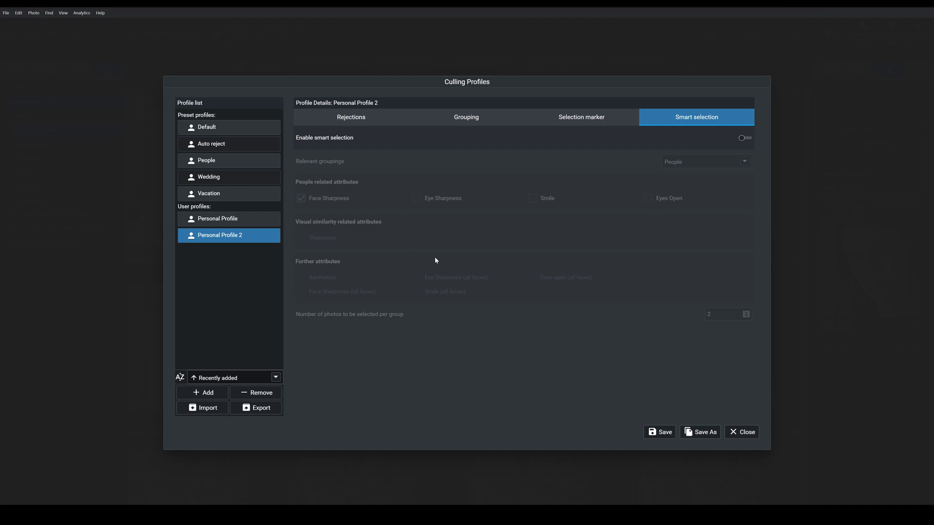
mouse_move(433, 273)
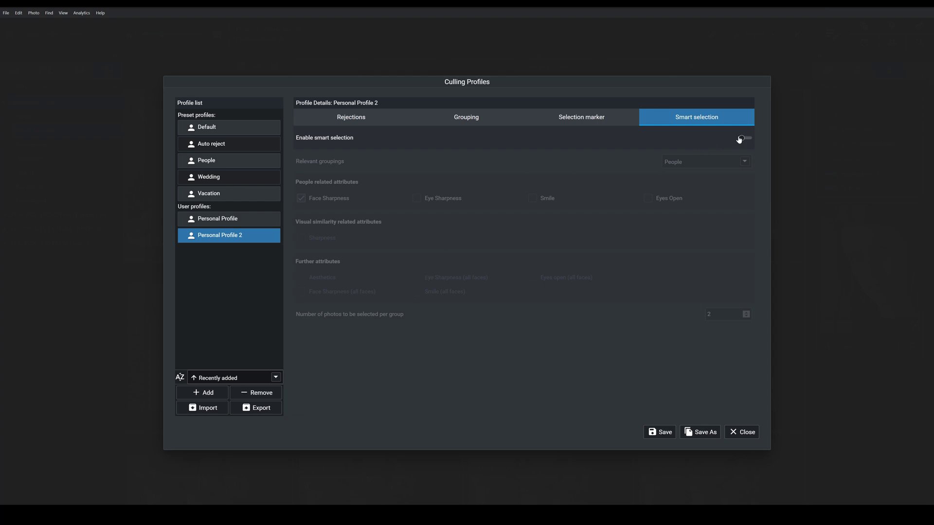
left_click(745, 138)
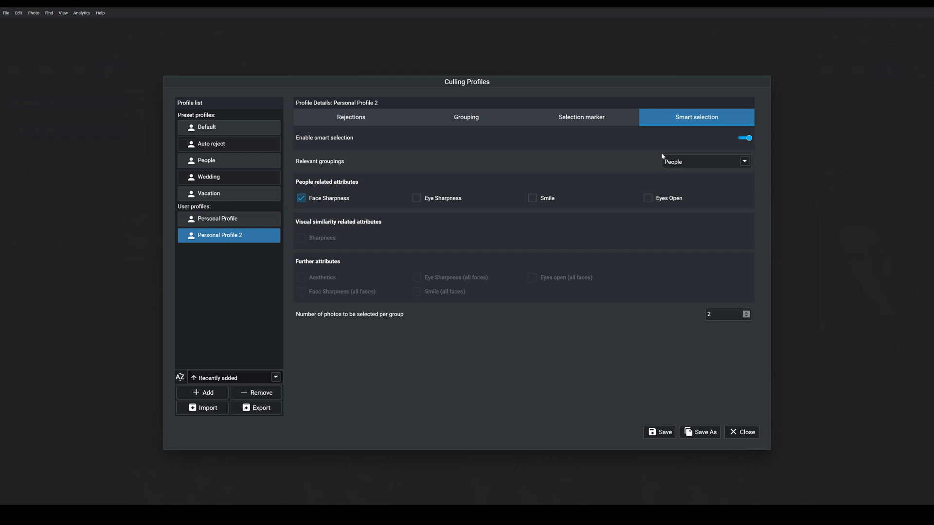
mouse_move(649, 160)
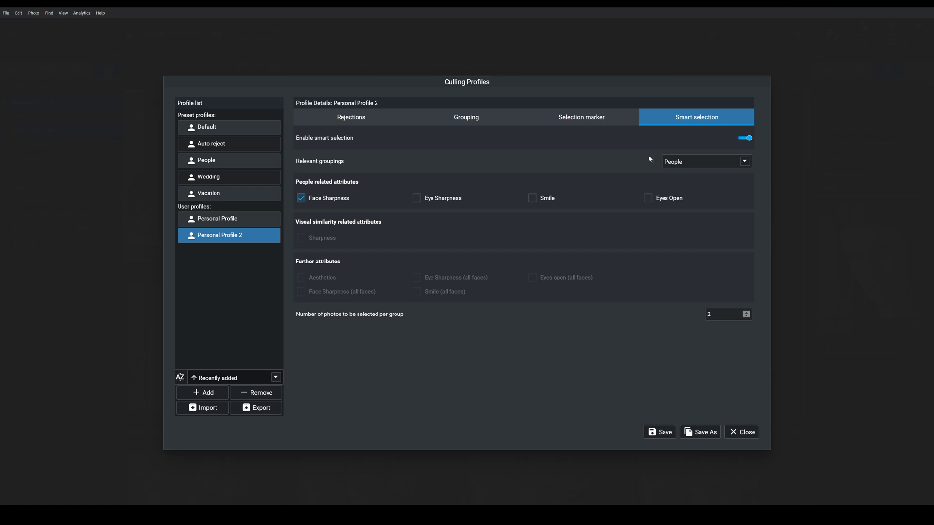
mouse_move(617, 170)
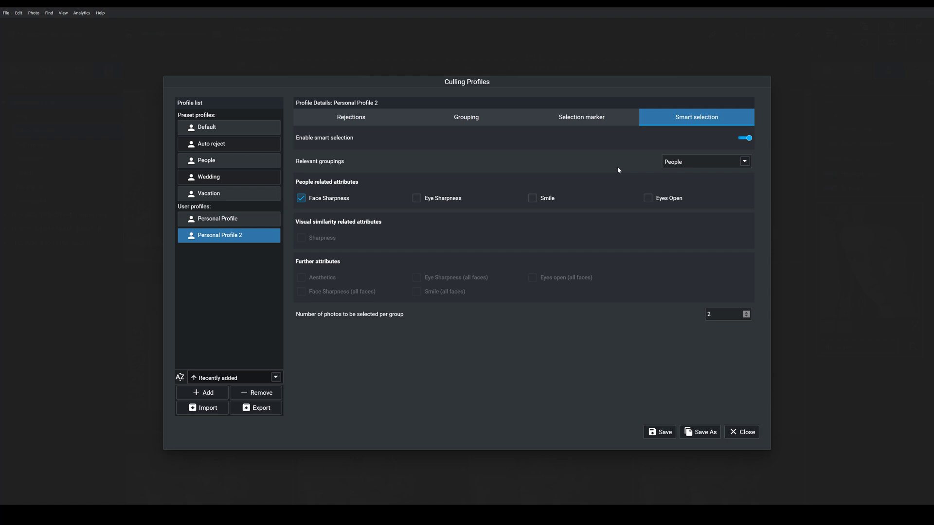
mouse_move(591, 174)
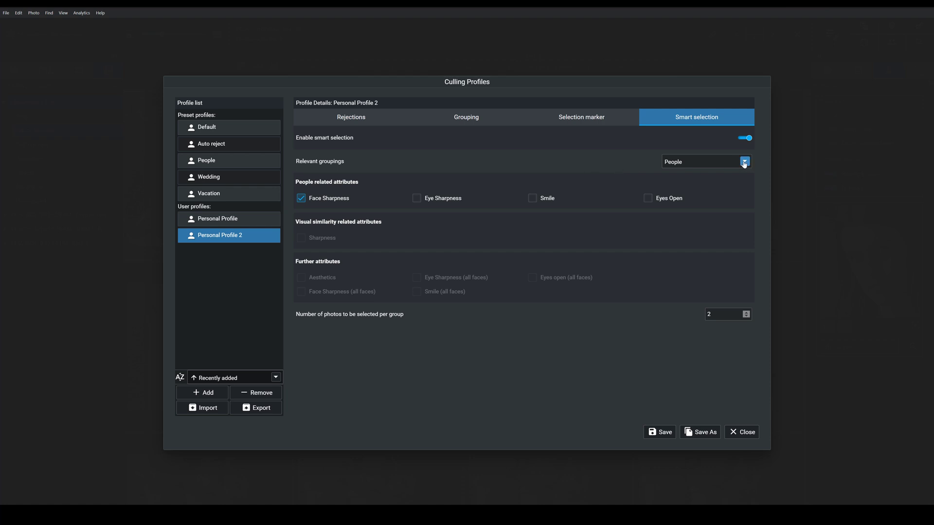
left_click(744, 162)
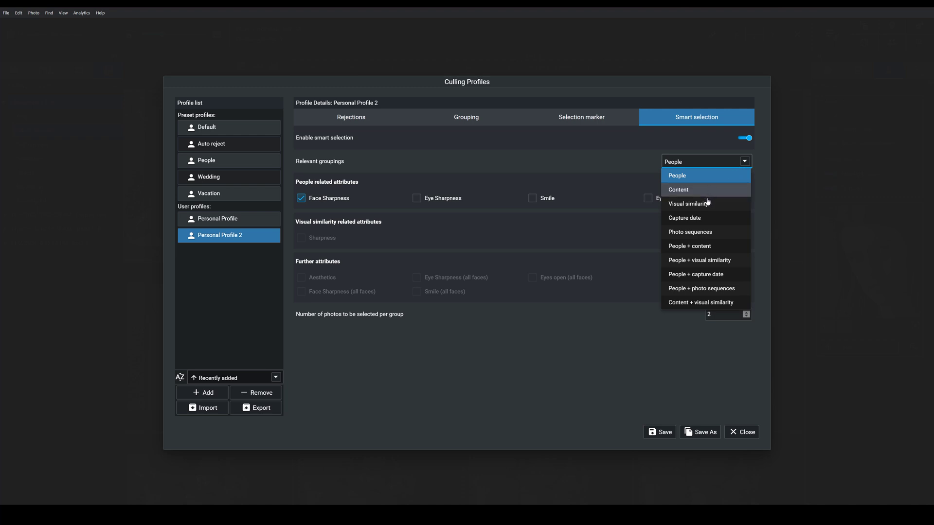
left_click(688, 203)
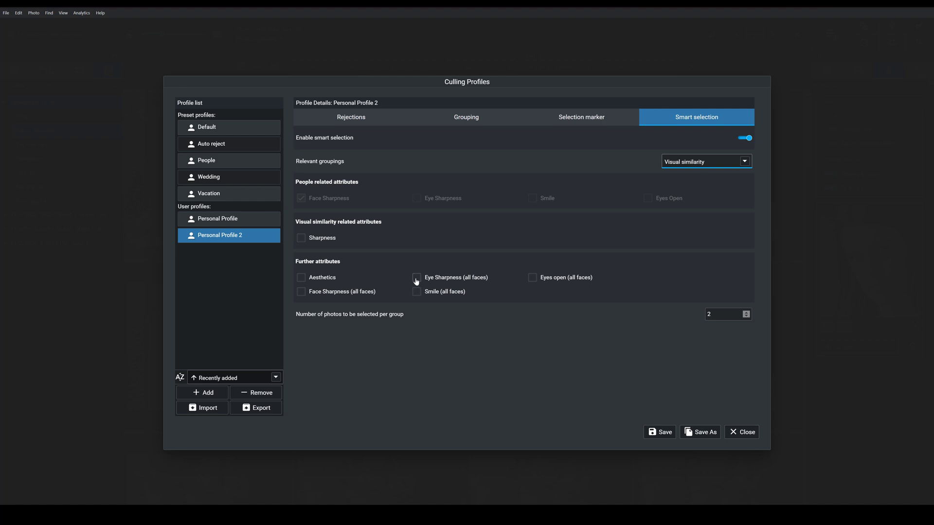
left_click(417, 277)
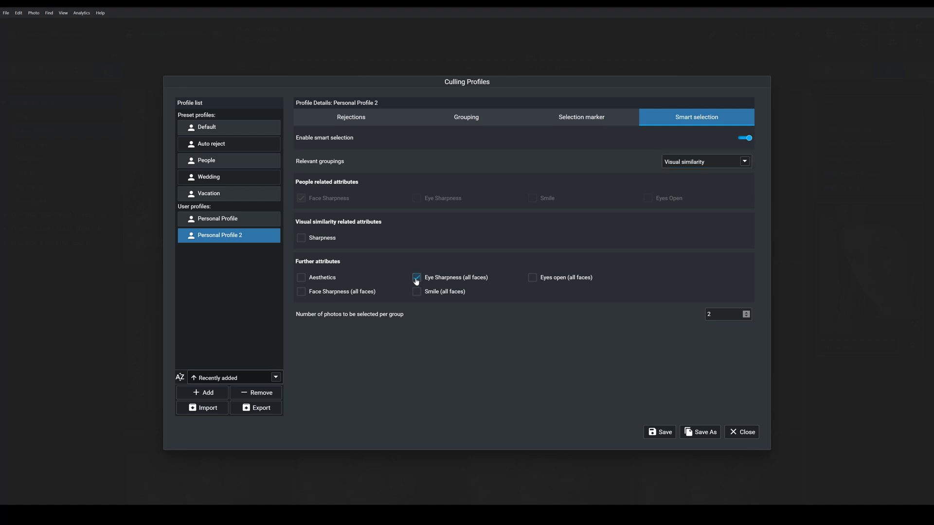
left_click(416, 277)
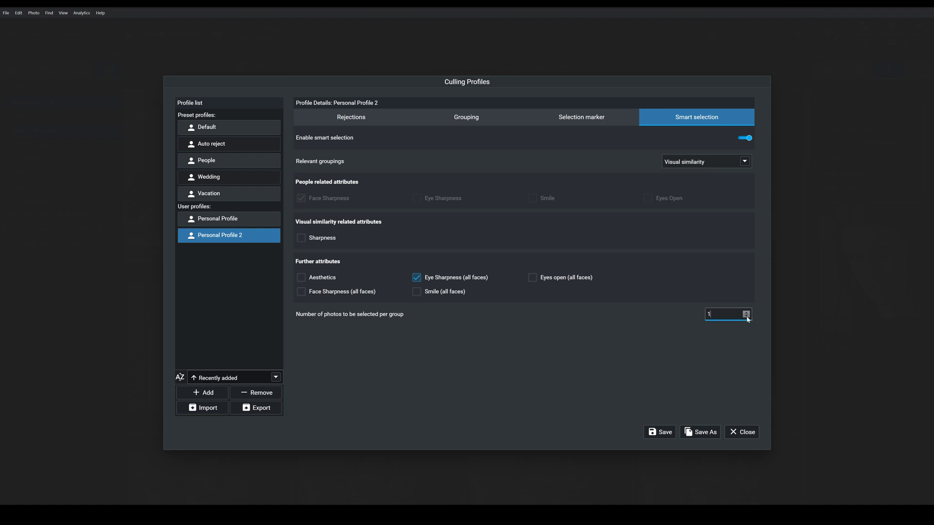
mouse_move(662, 429)
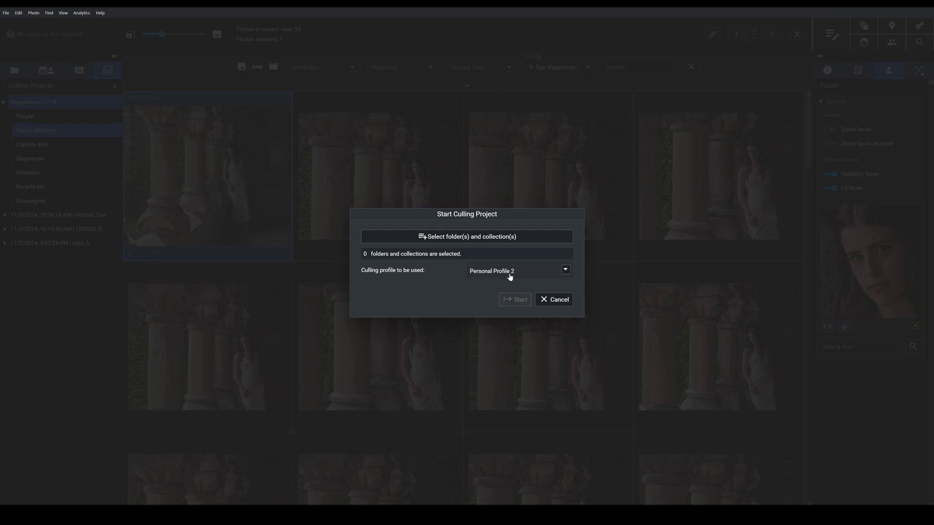
Step: Choose Personal Profile 2 as the profile for the new culling project
left_click(552, 300)
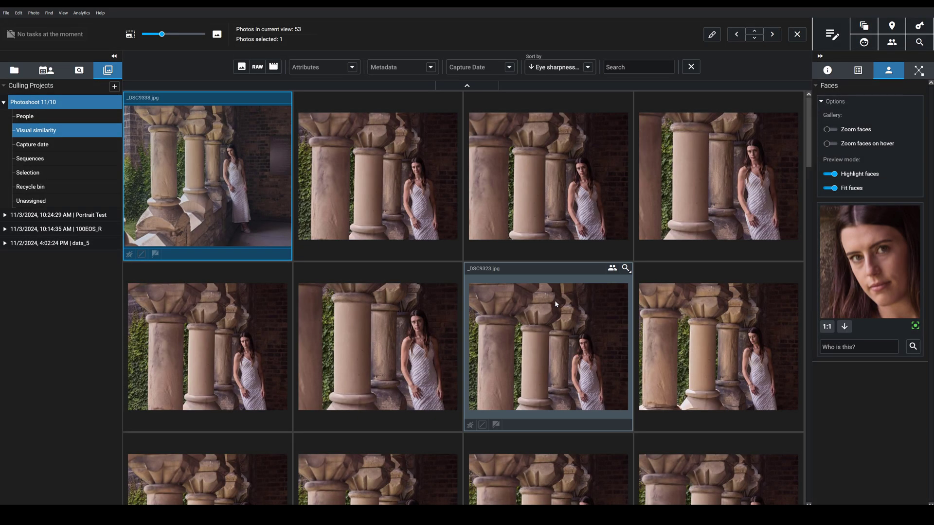